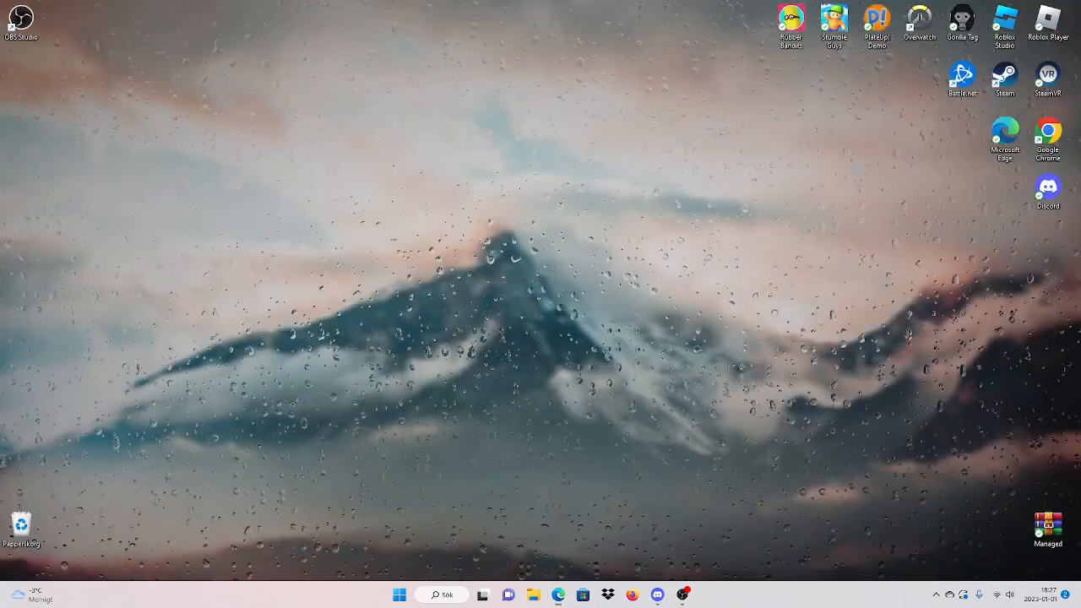
# Drag MonkeModManager from Hämtade filer onto the desktop, then close the folder window
pyautogui.click(533, 595)
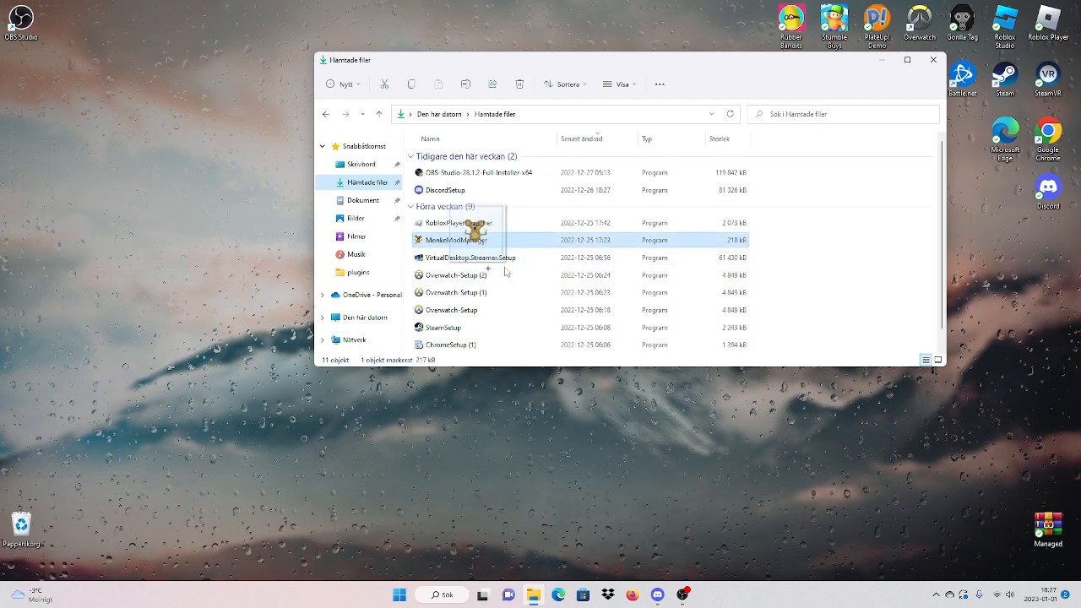
pyautogui.moveTo(456, 240); pyautogui.dragTo(1005, 473)
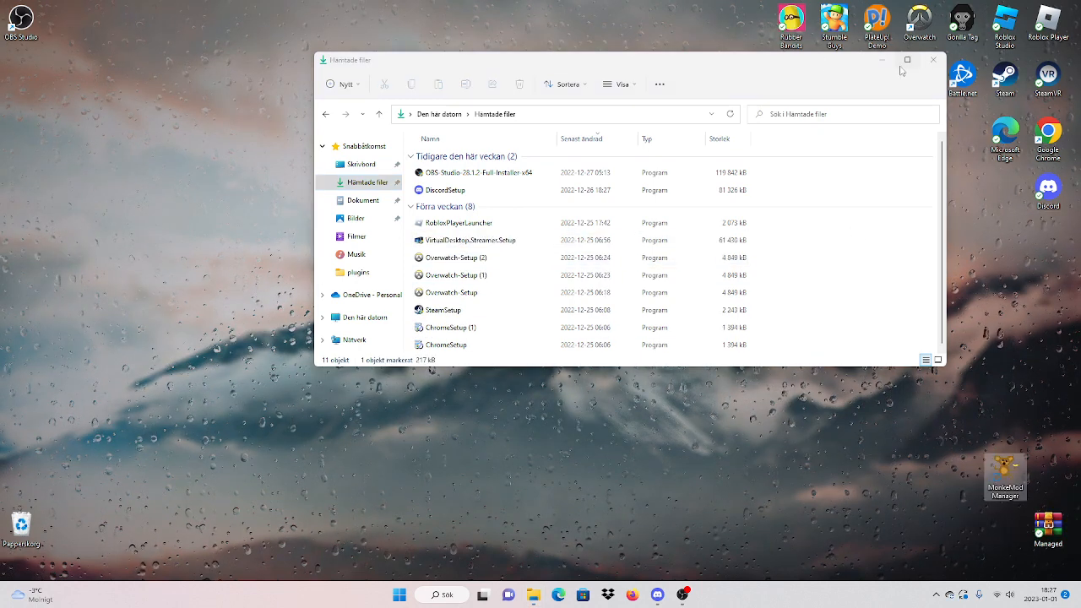
pyautogui.click(933, 60)
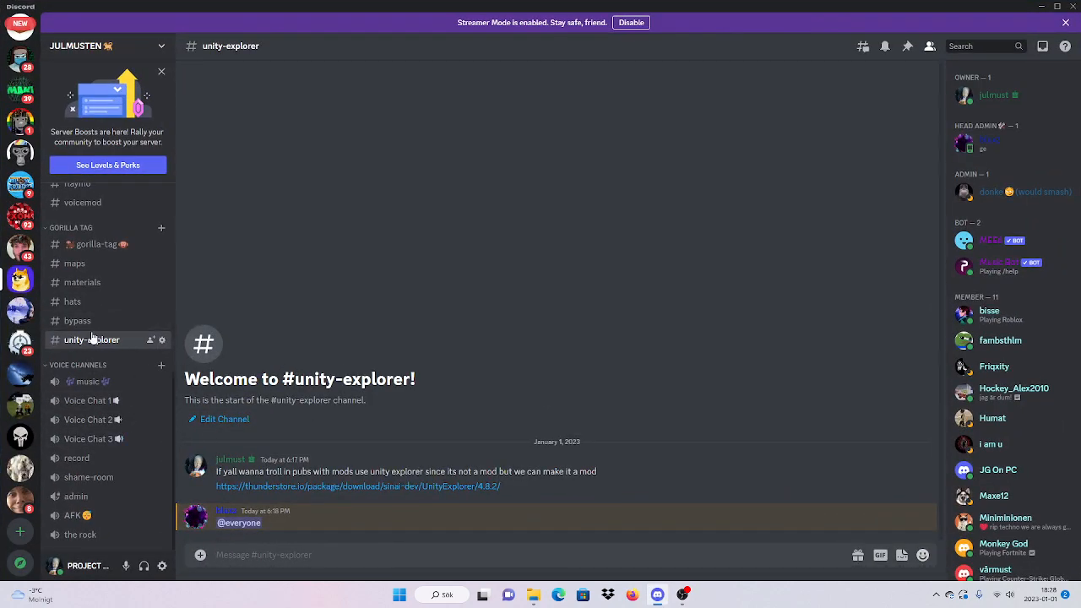
# Review the #bypass Managed.rar patch post and the #unity-explorer download link in Discord
pyautogui.click(78, 320)
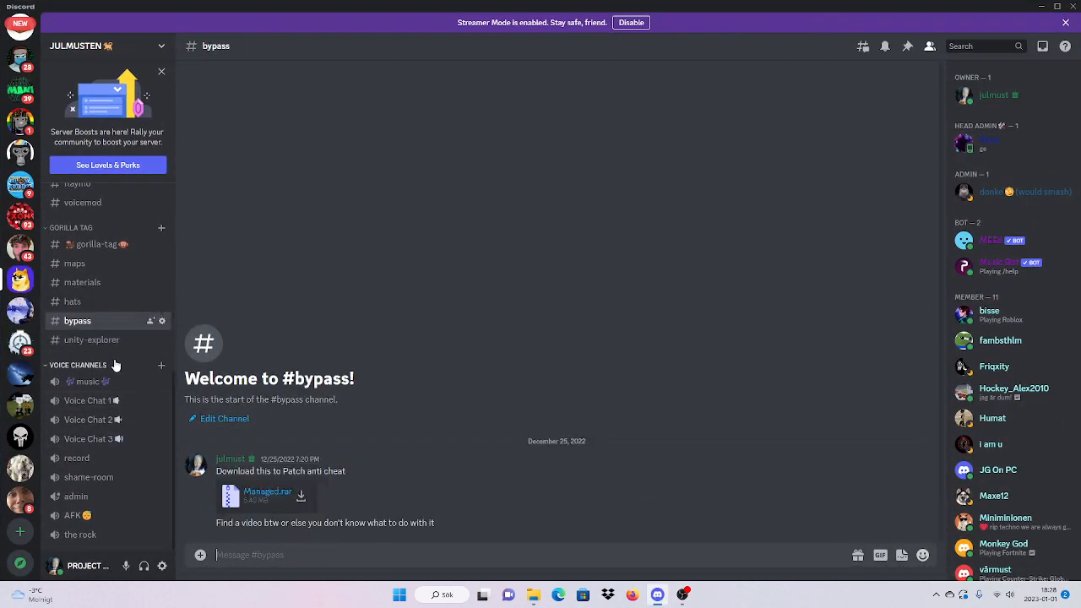
pyautogui.click(91, 339)
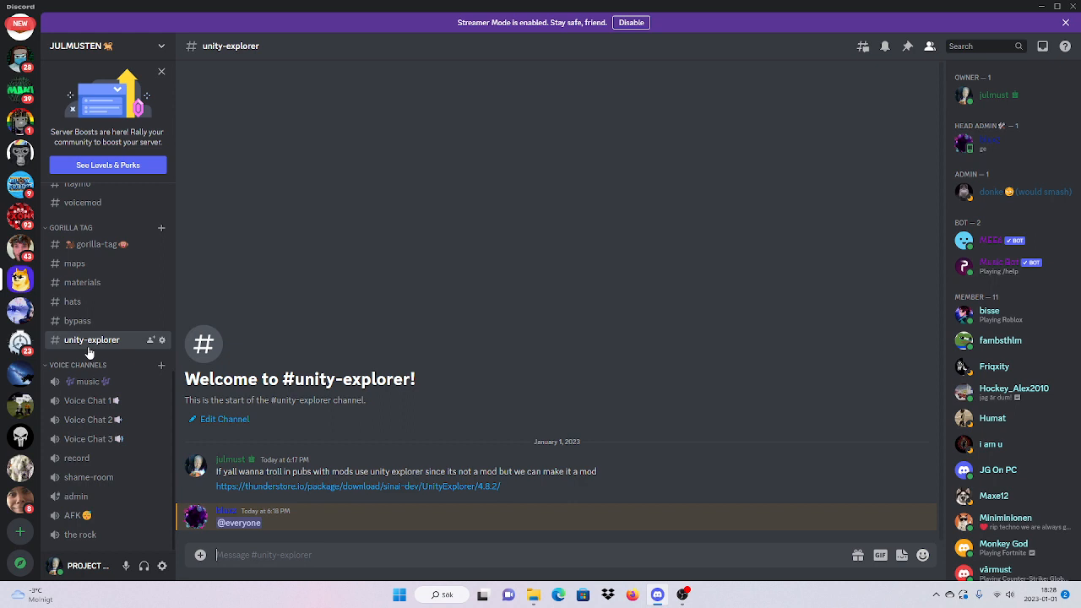
pyautogui.moveTo(71, 301)
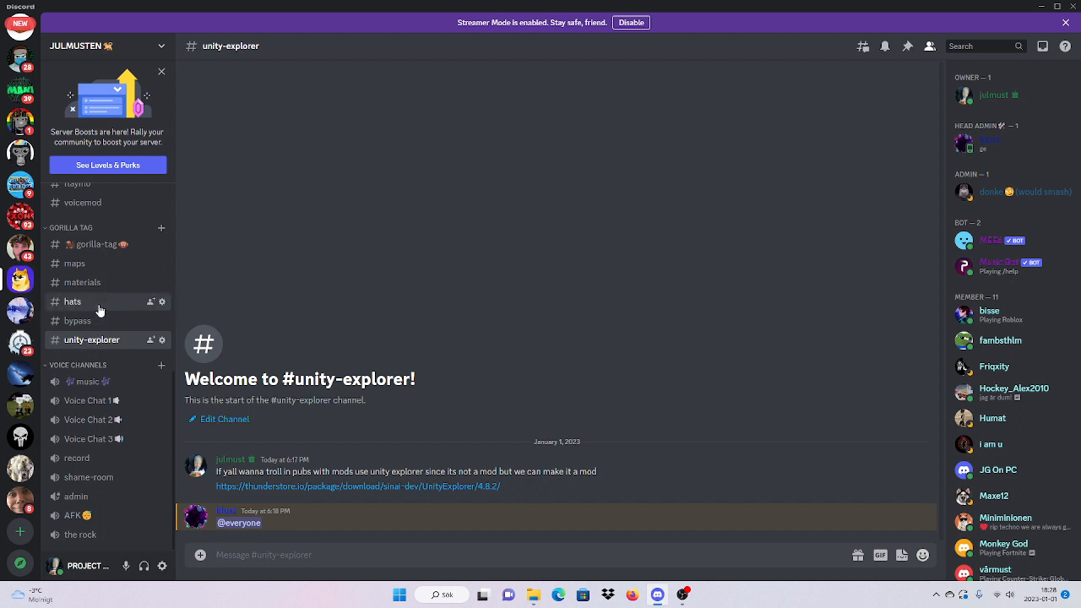
pyautogui.click(77, 320)
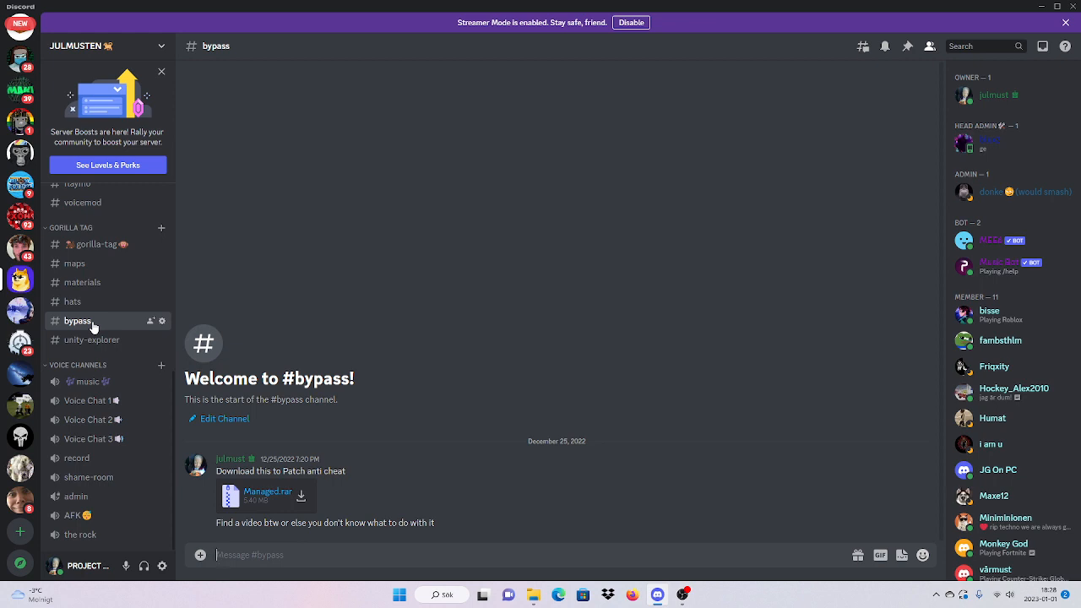
pyautogui.click(91, 340)
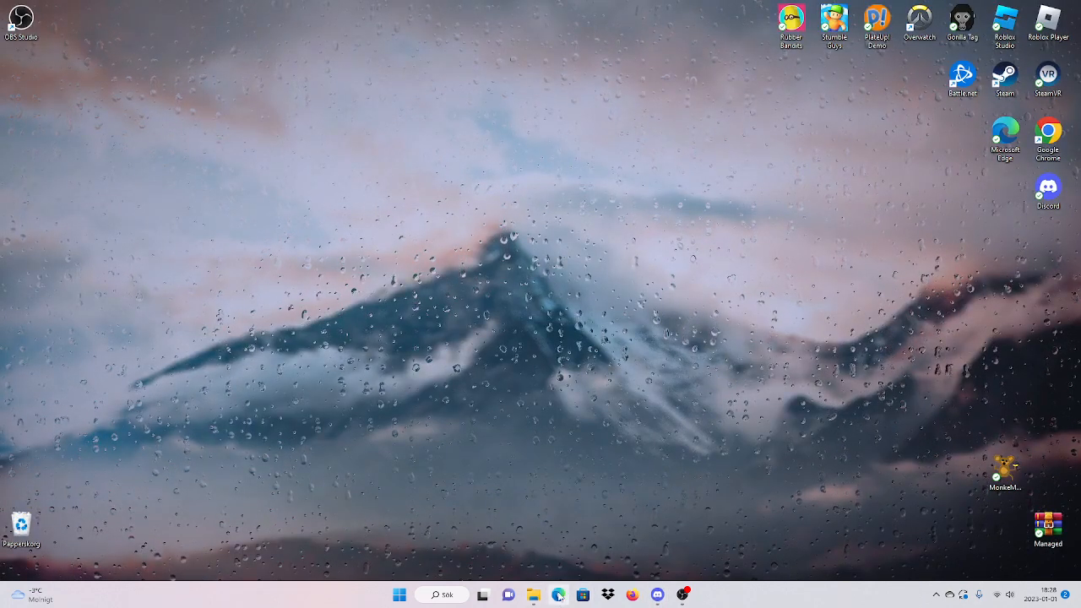
pyautogui.moveTo(557, 596)
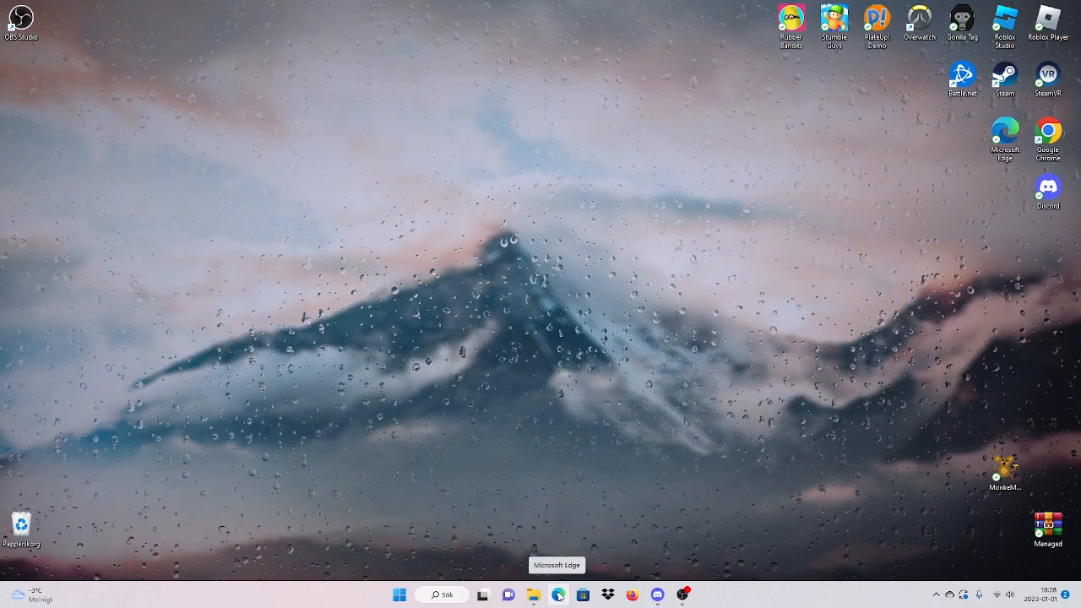
# Search 'unity explorer' in Edge and scroll the results to the sinai-dev GitHub entry
pyautogui.click(557, 594)
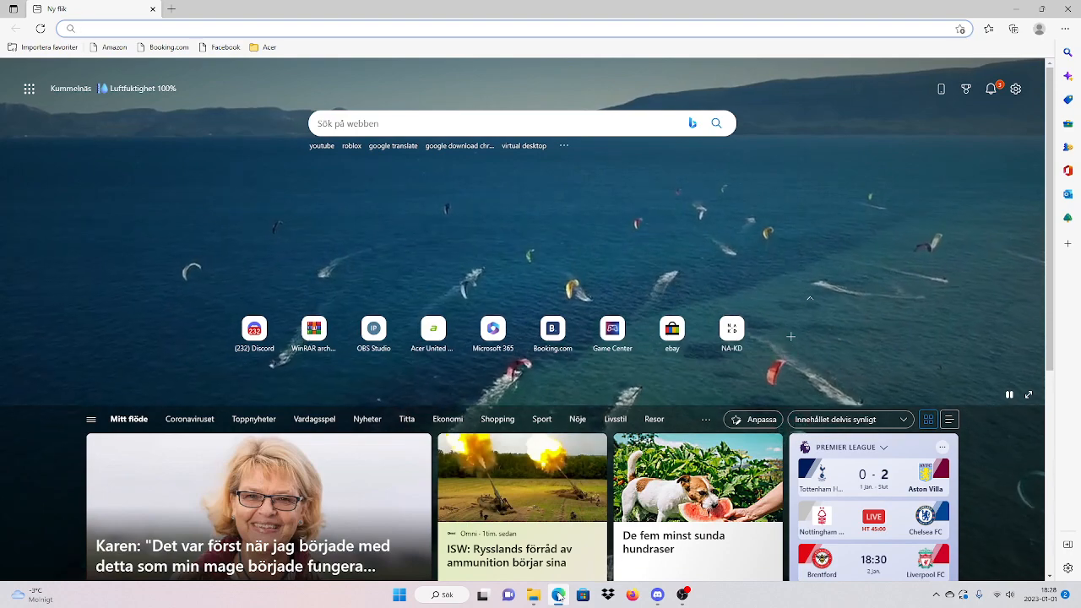
pyautogui.write('unity explorer')
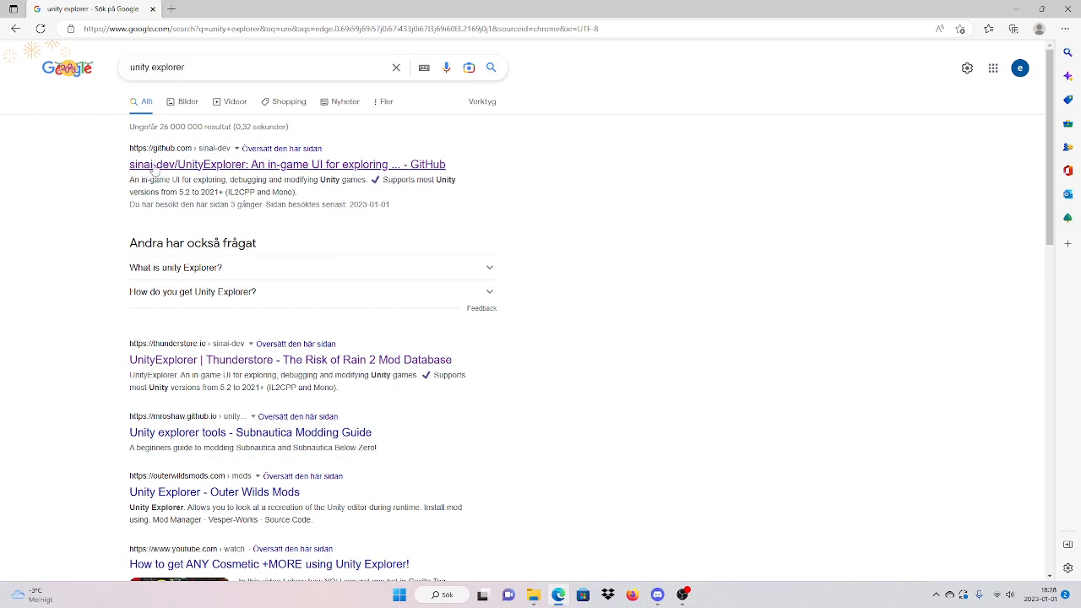
pyautogui.scroll(3)
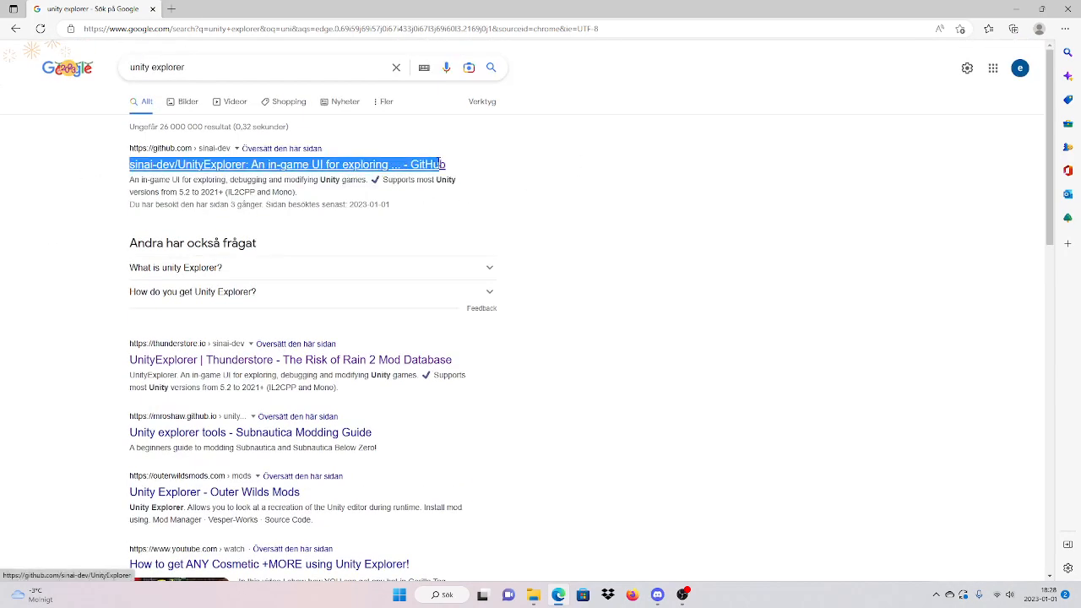
pyautogui.moveTo(625, 234)
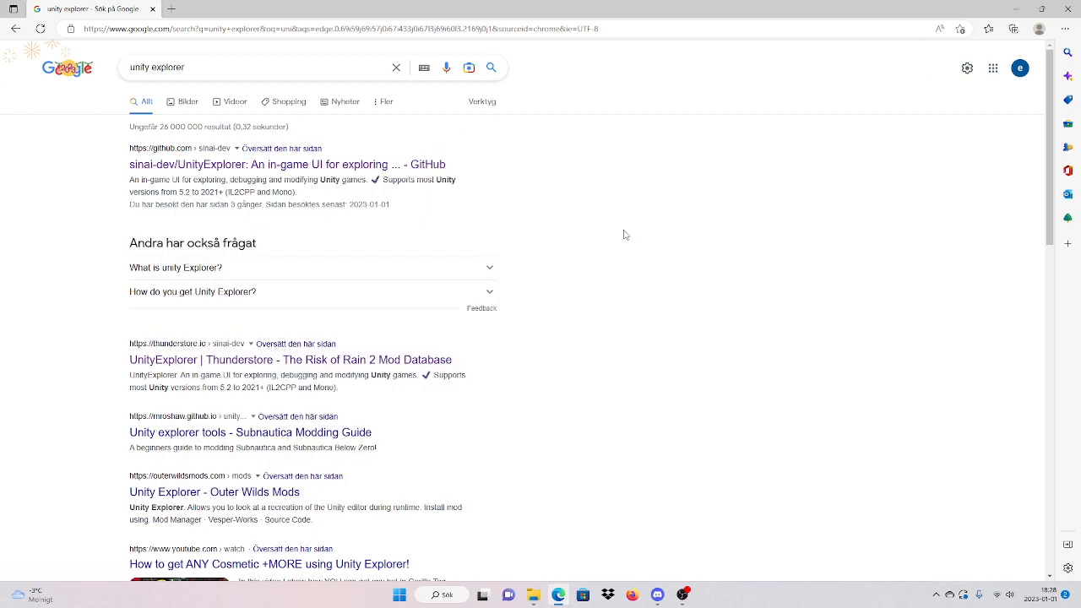
pyautogui.scroll(-3)
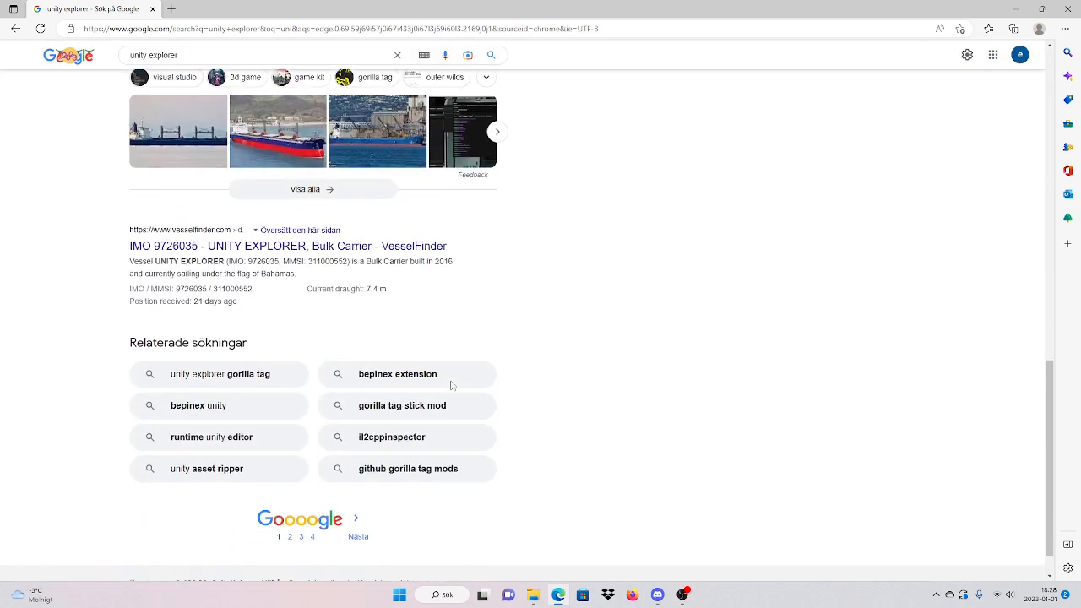
pyautogui.scroll(3)
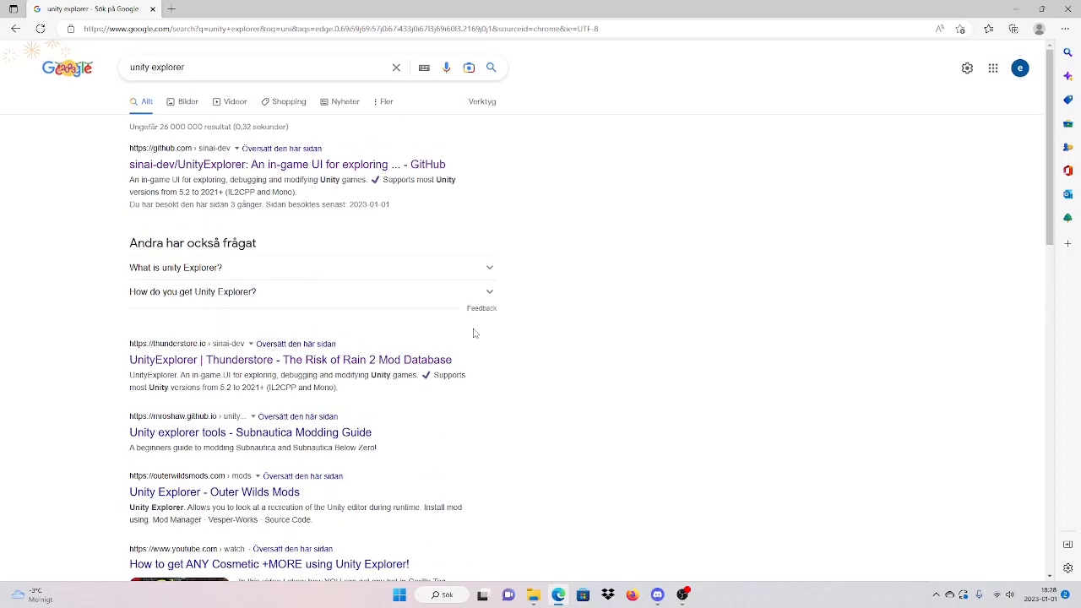
pyautogui.moveTo(262, 178)
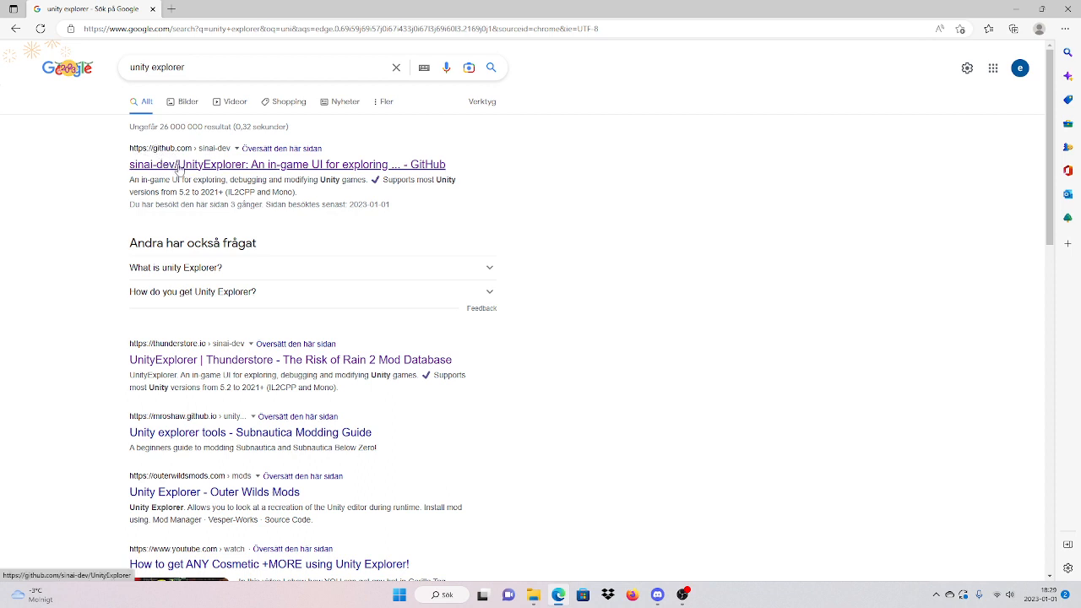
pyautogui.moveTo(151, 191)
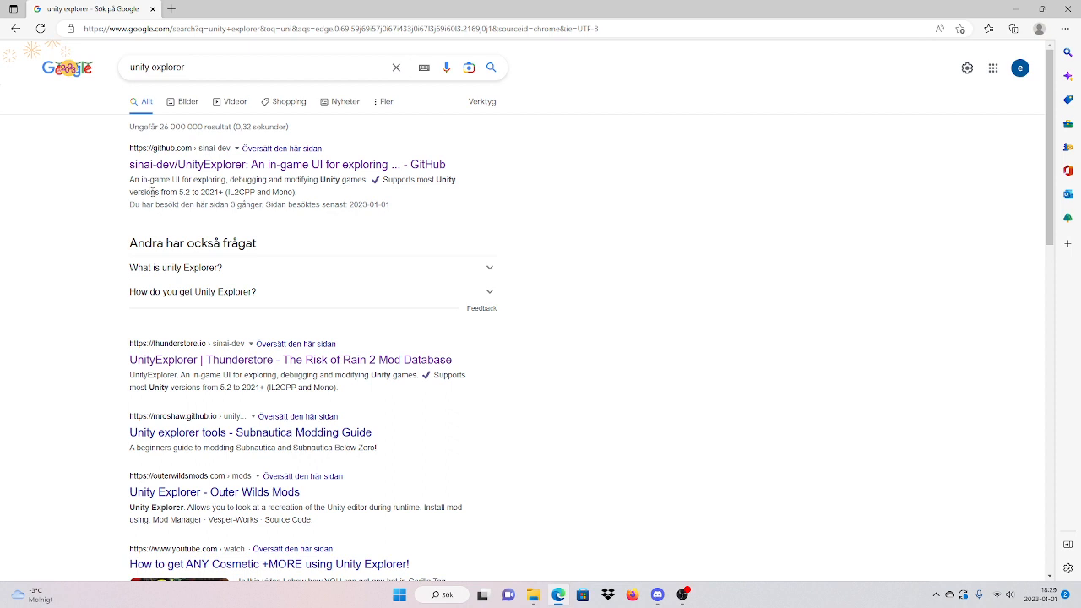
# Follow the GitHub repo's BepInEx Mono Thunderstore link and manually download UnityExplorer 4.8.2
pyautogui.click(288, 164)
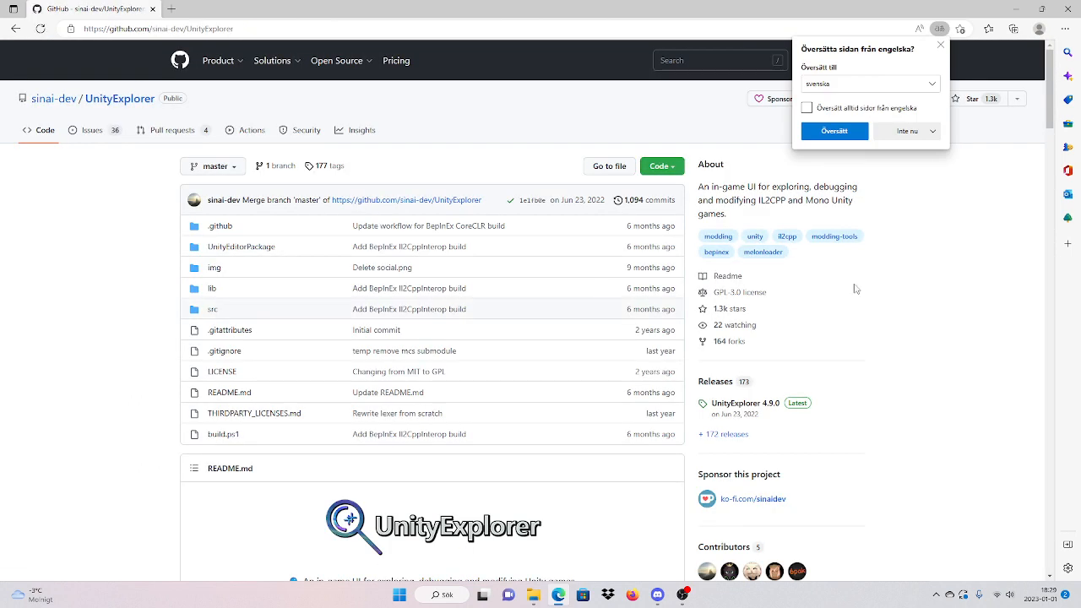
pyautogui.scroll(-3)
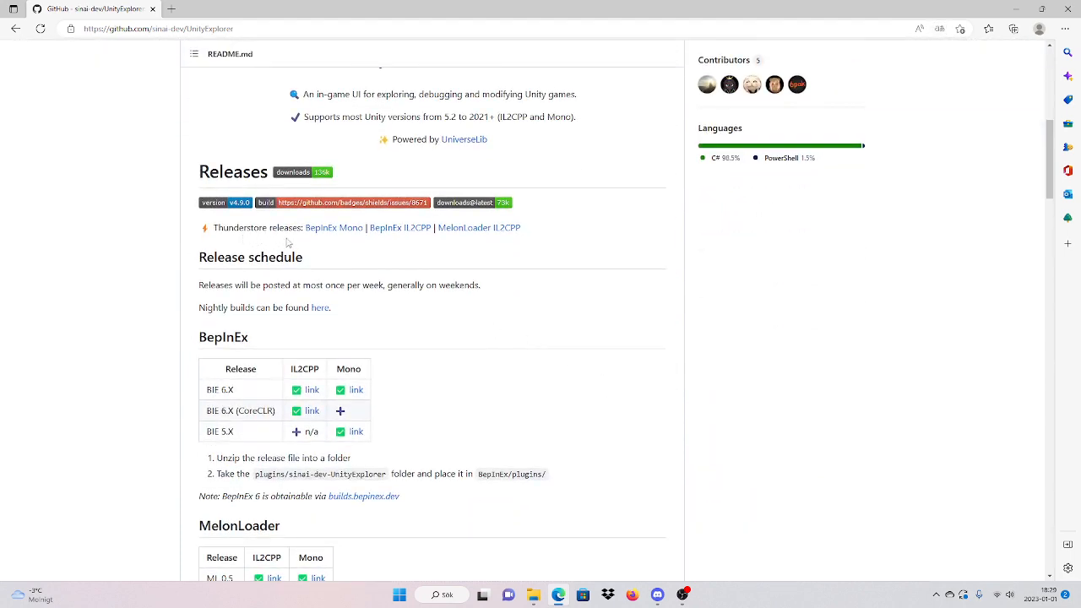
pyautogui.scroll(3)
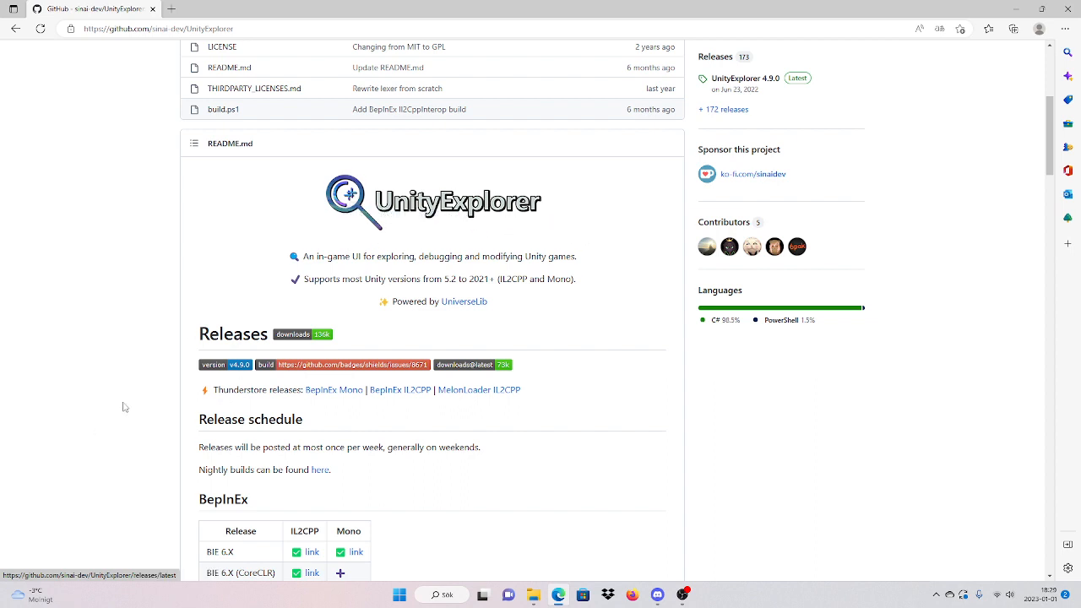
pyautogui.moveTo(335, 389)
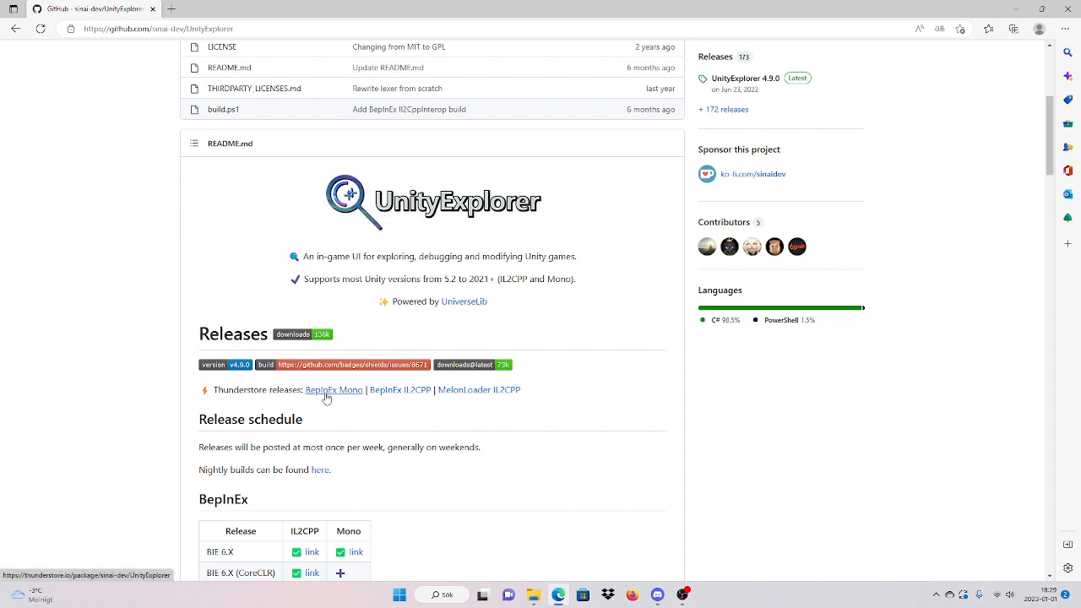
pyautogui.click(334, 389)
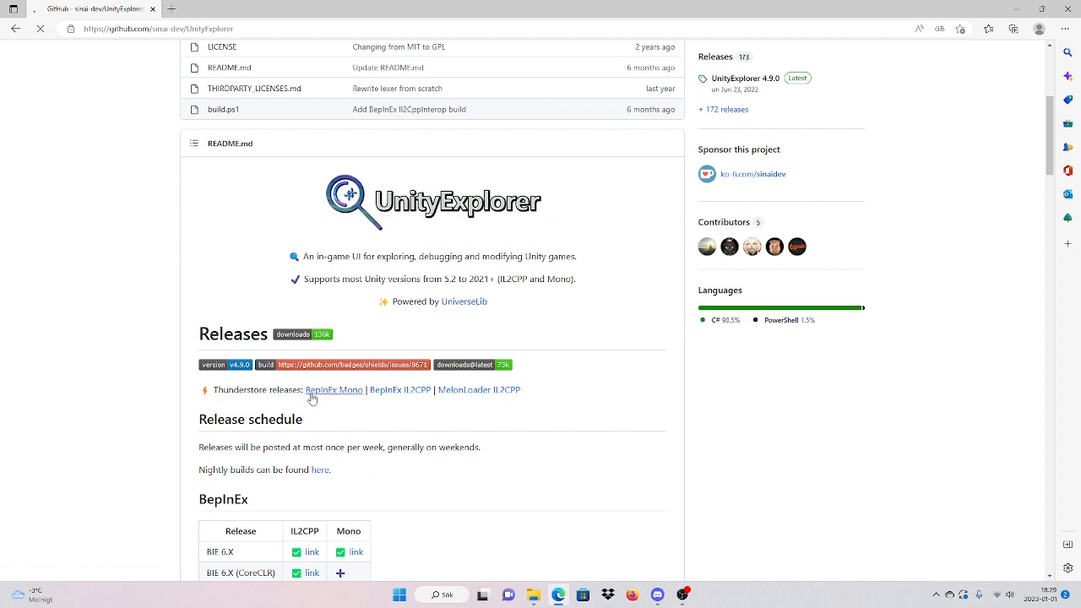
pyautogui.click(334, 390)
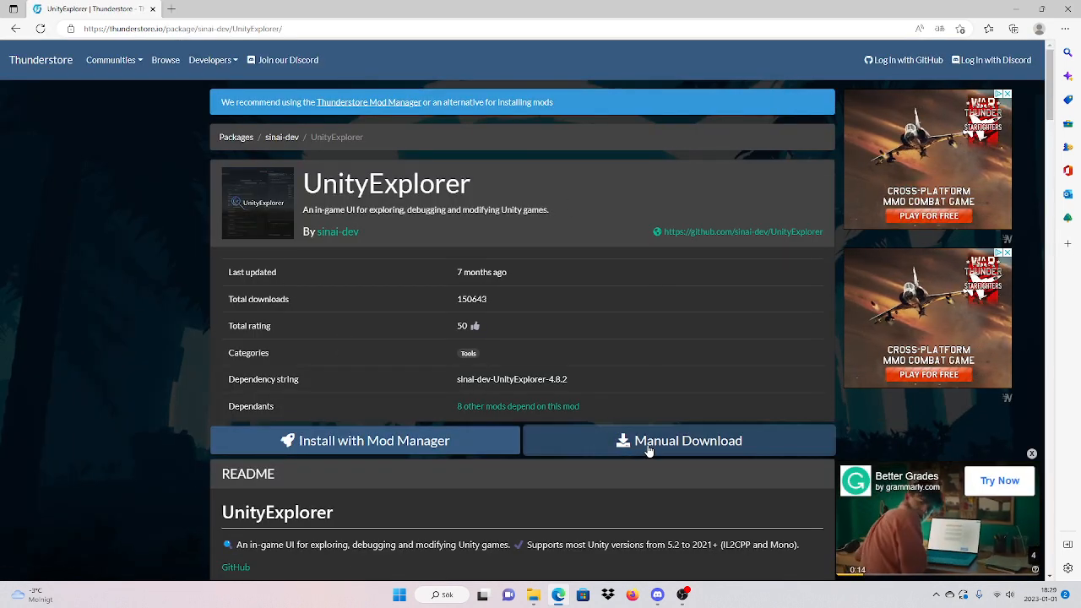
pyautogui.click(678, 440)
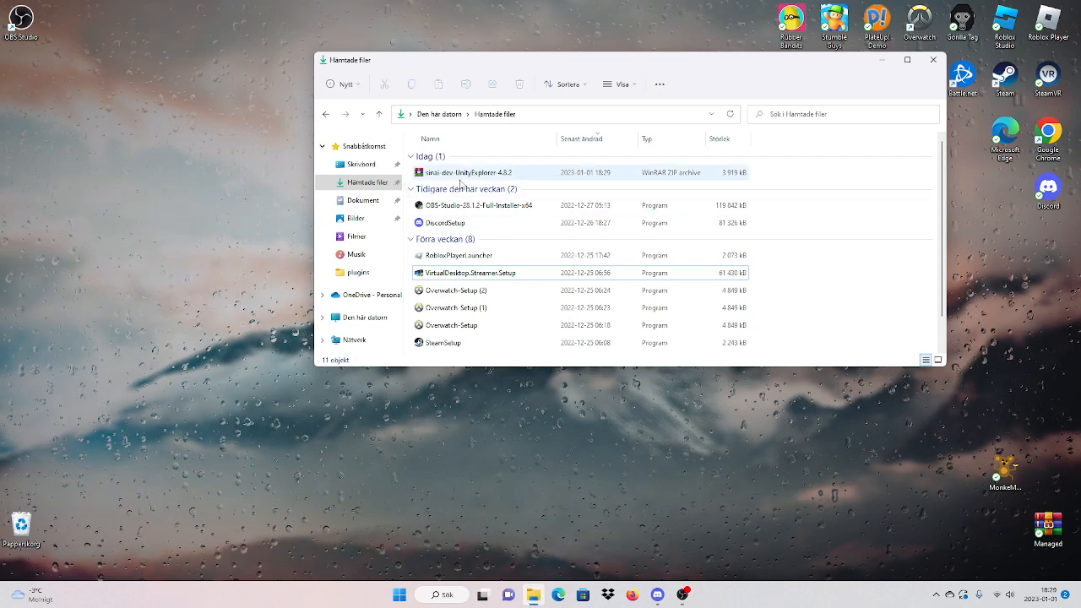
# Drag the sinai-dev-UnityExplorer-4.8.2 archive from Hämtade filer to the desktop and close the folder
pyautogui.rightClick(473, 172)
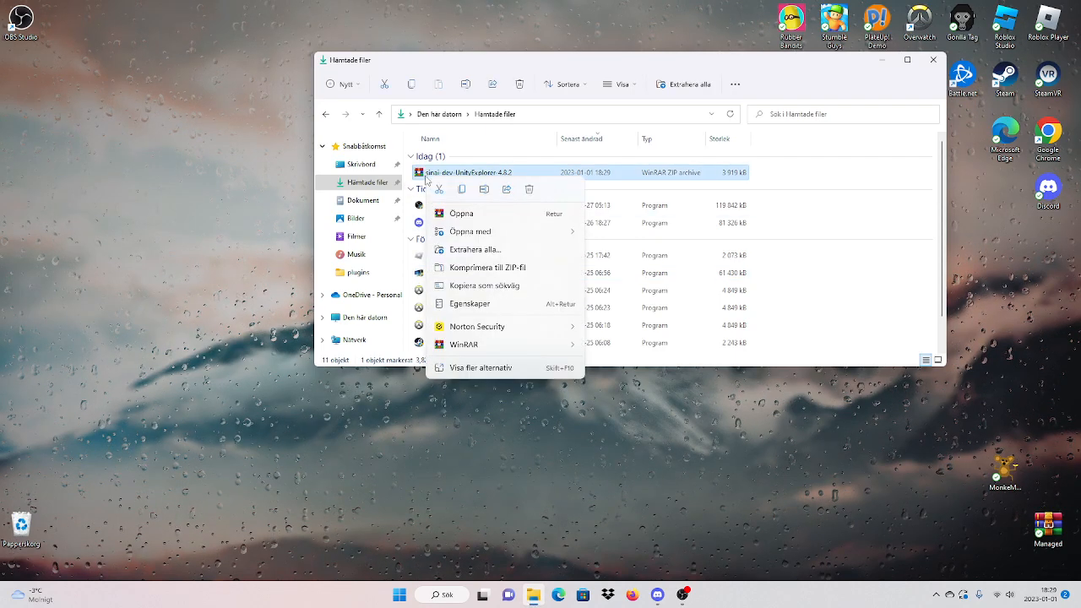
pyautogui.moveTo(610, 181)
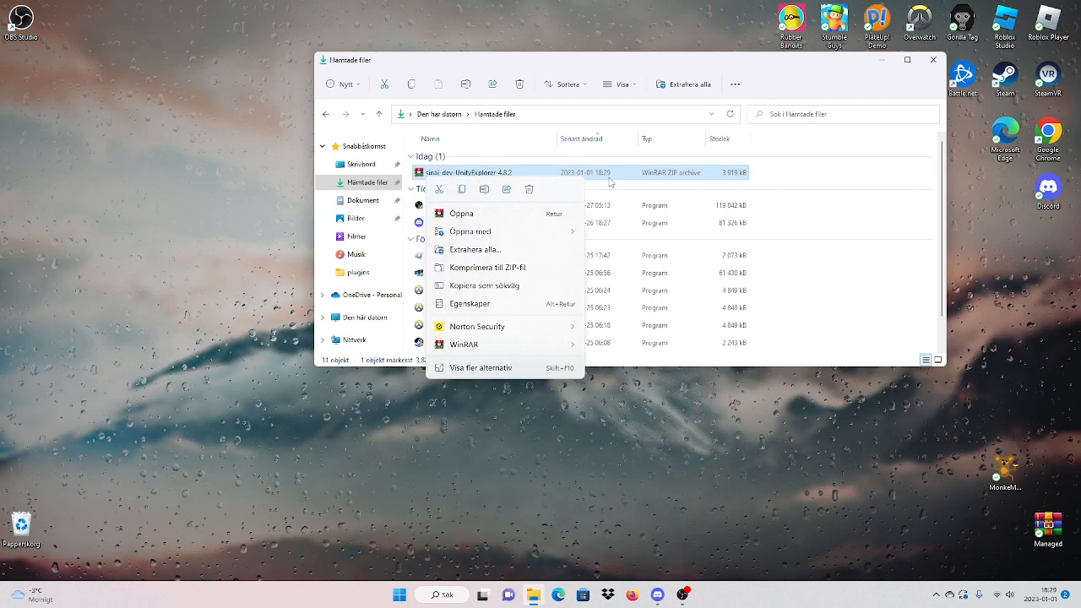
pyautogui.moveTo(486, 253)
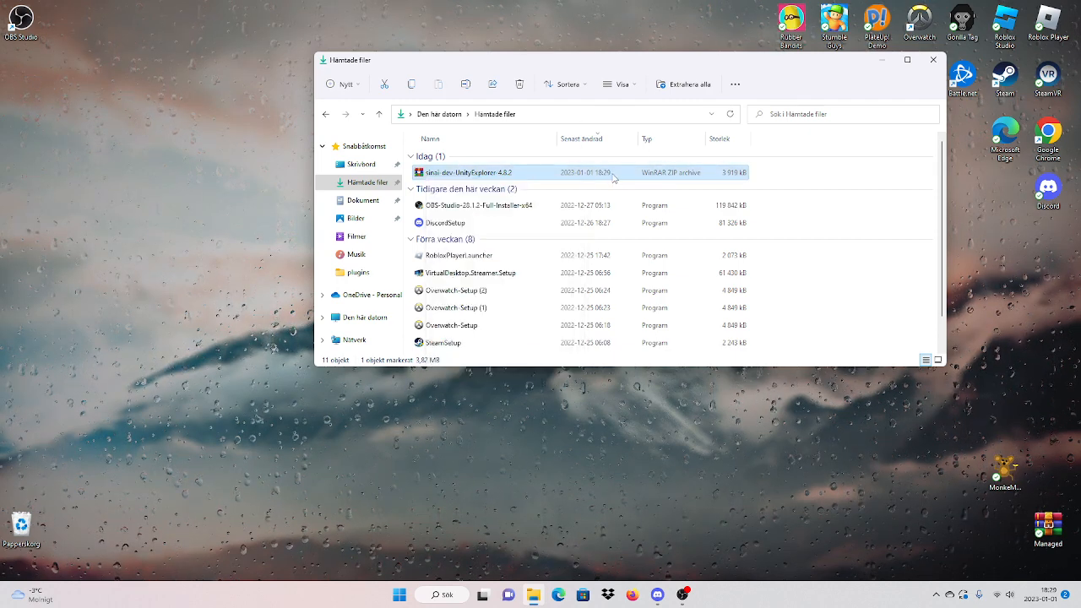
pyautogui.moveTo(473, 172); pyautogui.dragTo(962, 473)
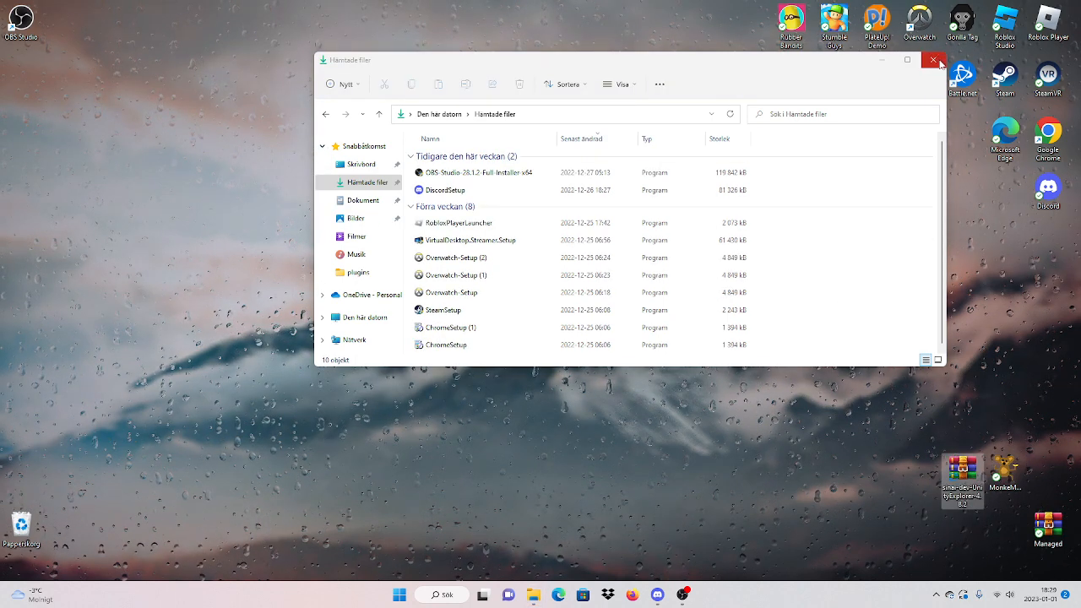
pyautogui.click(934, 60)
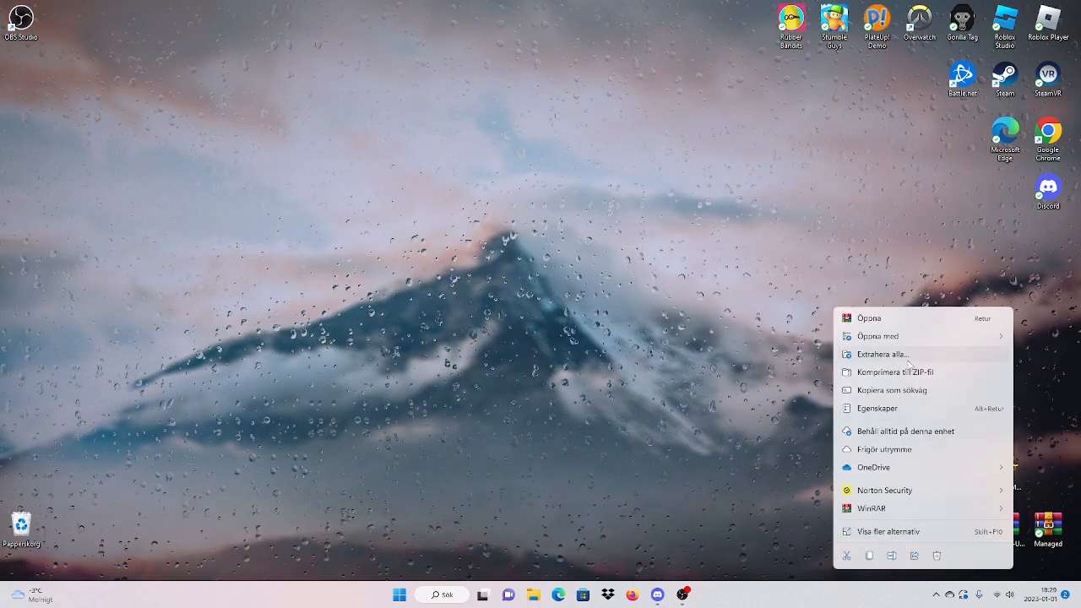
pyautogui.moveTo(946, 317)
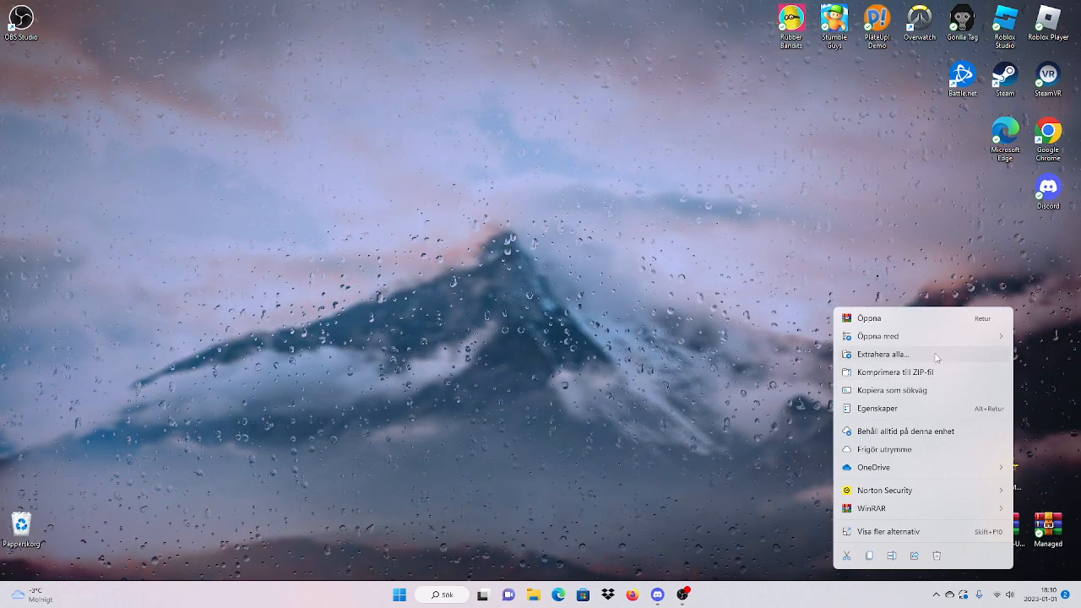
pyautogui.moveTo(876, 363)
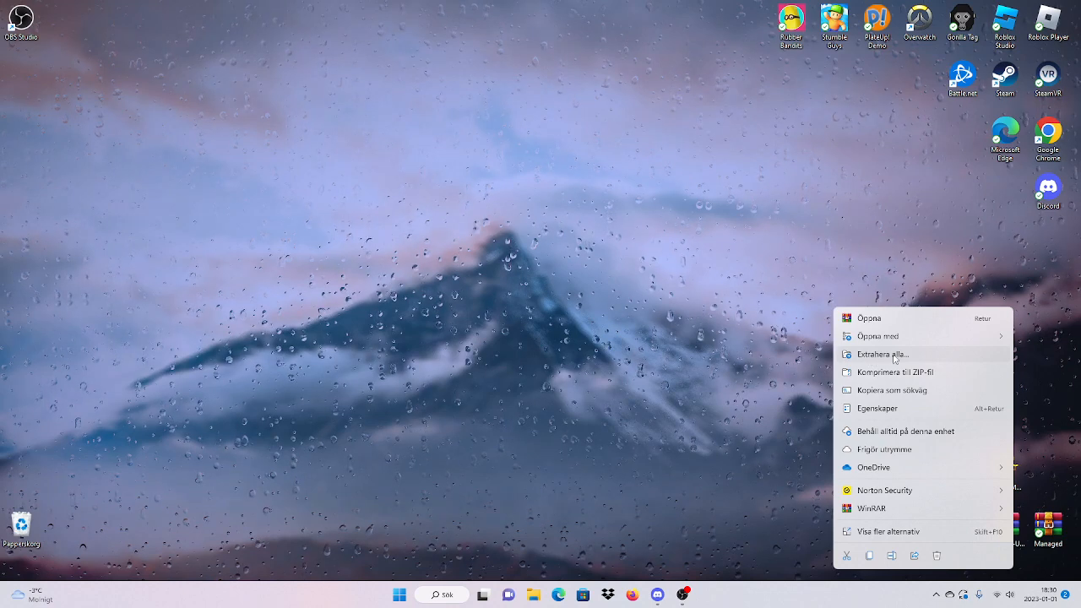
# Extract all files from the UnityExplorer 4.8.2 zip onto the desktop and close the folder window
pyautogui.click(883, 354)
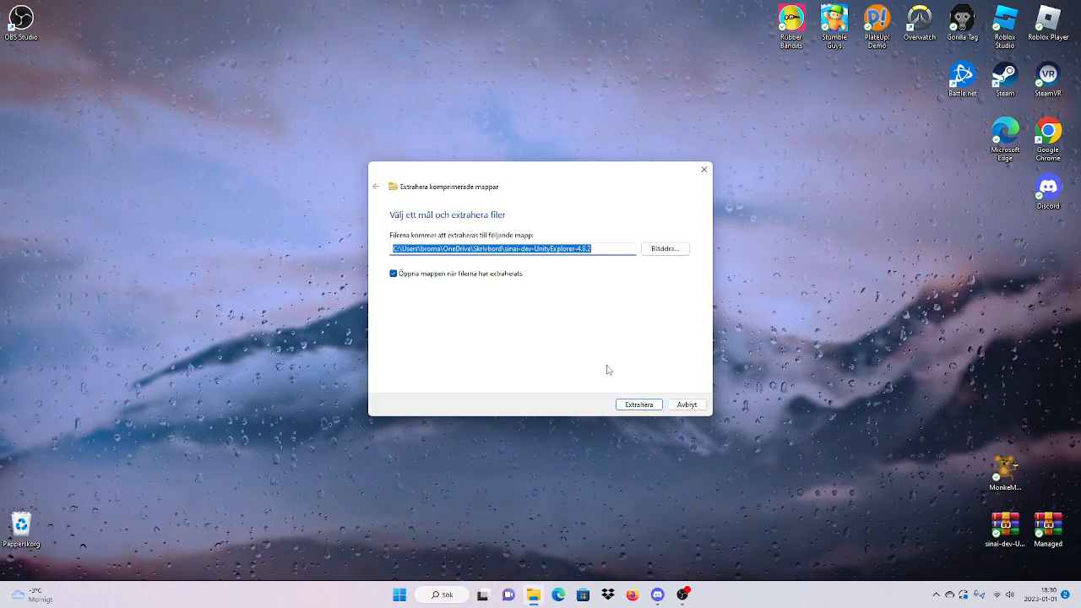
pyautogui.click(639, 404)
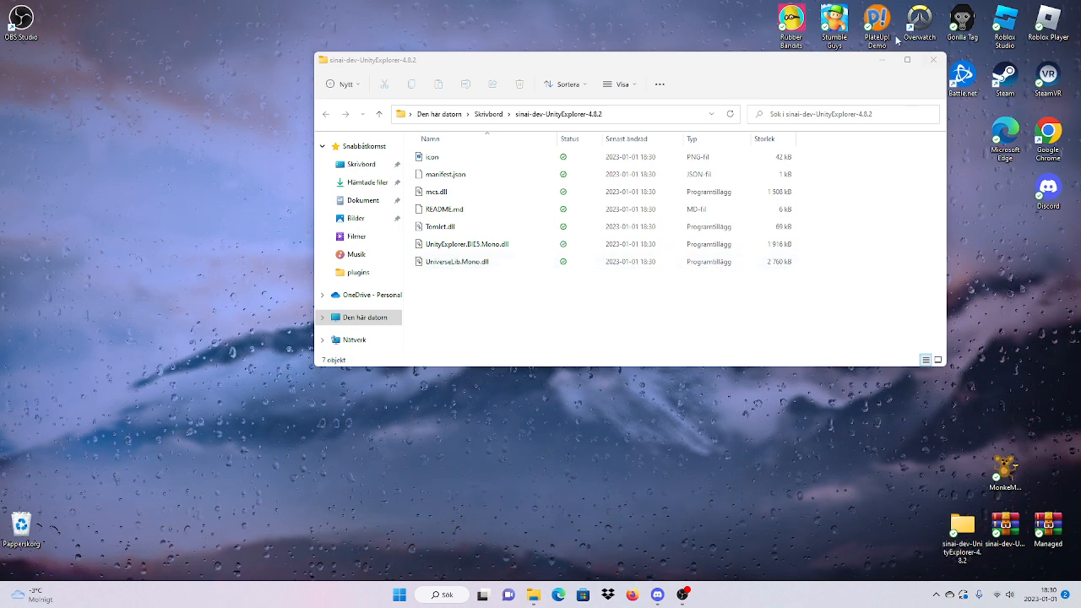
pyautogui.click(934, 60)
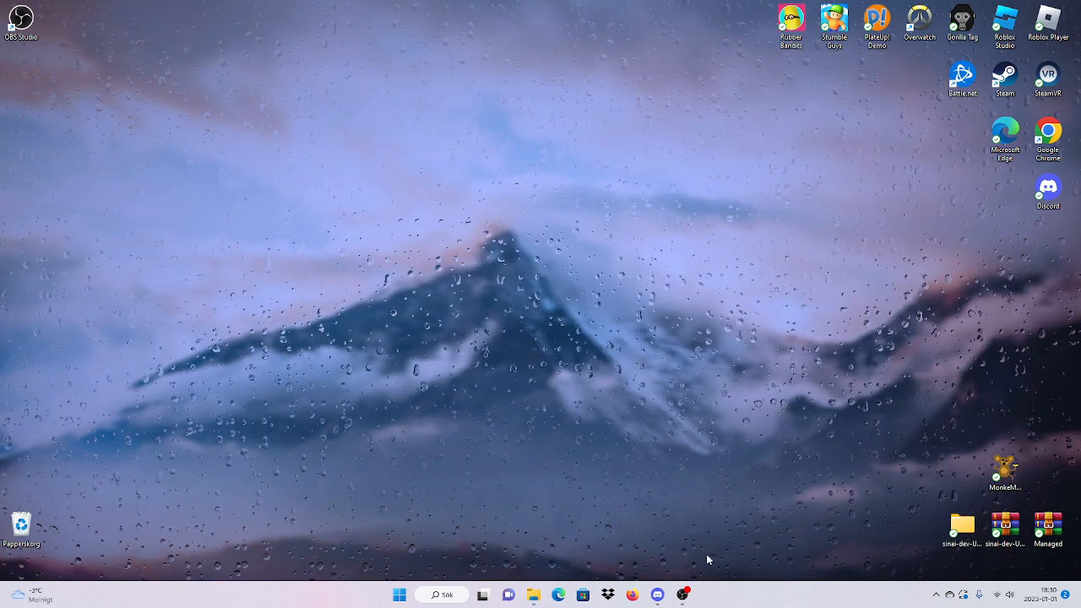
pyautogui.click(656, 595)
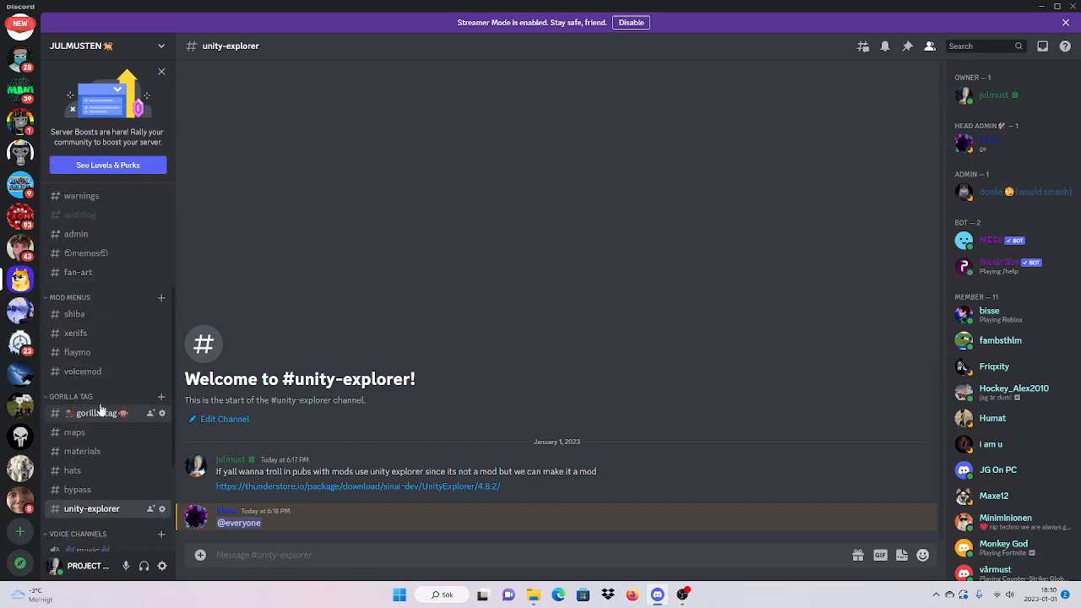
# Leave Discord's #unity-explorer channel for a new Edge browser tab
pyautogui.click(92, 412)
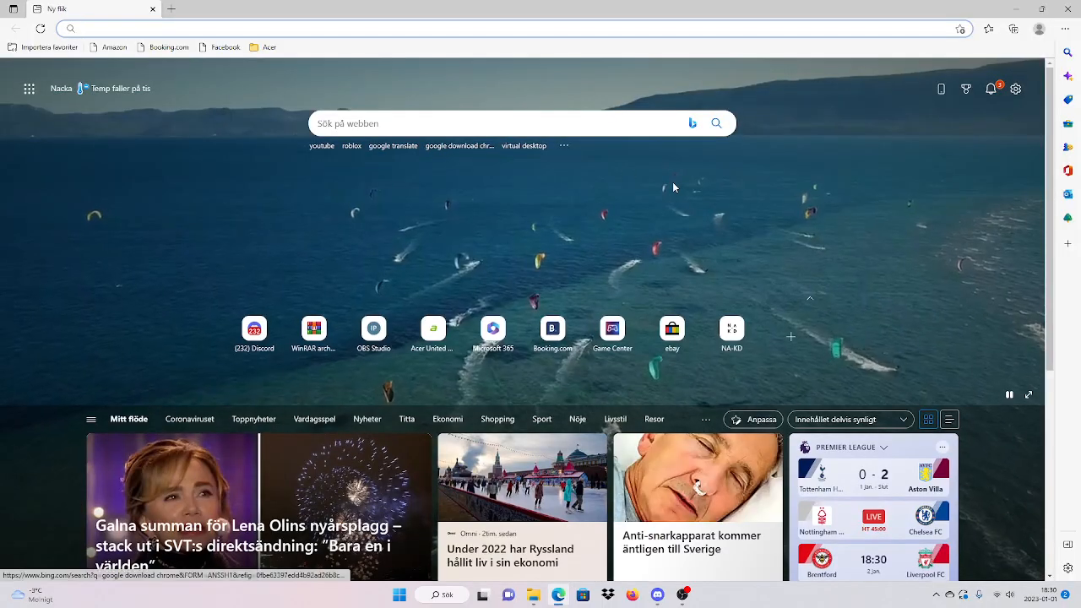
# Search 'monke mod manager' from the address-bar suggestion and open DeadlyKitten's GitHub result
pyautogui.write('monkemod')
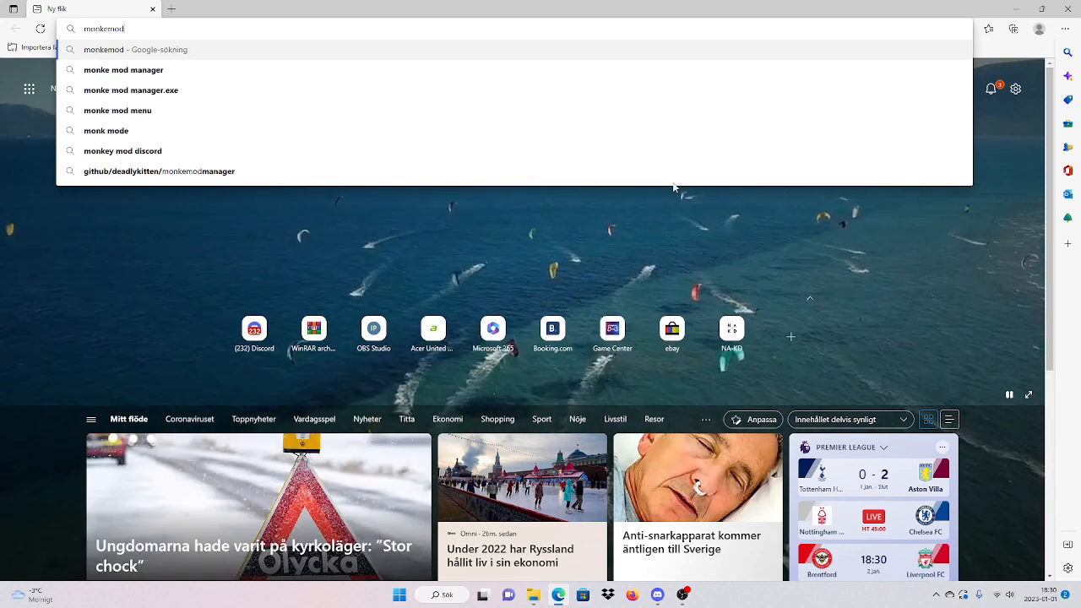
pyautogui.click(123, 69)
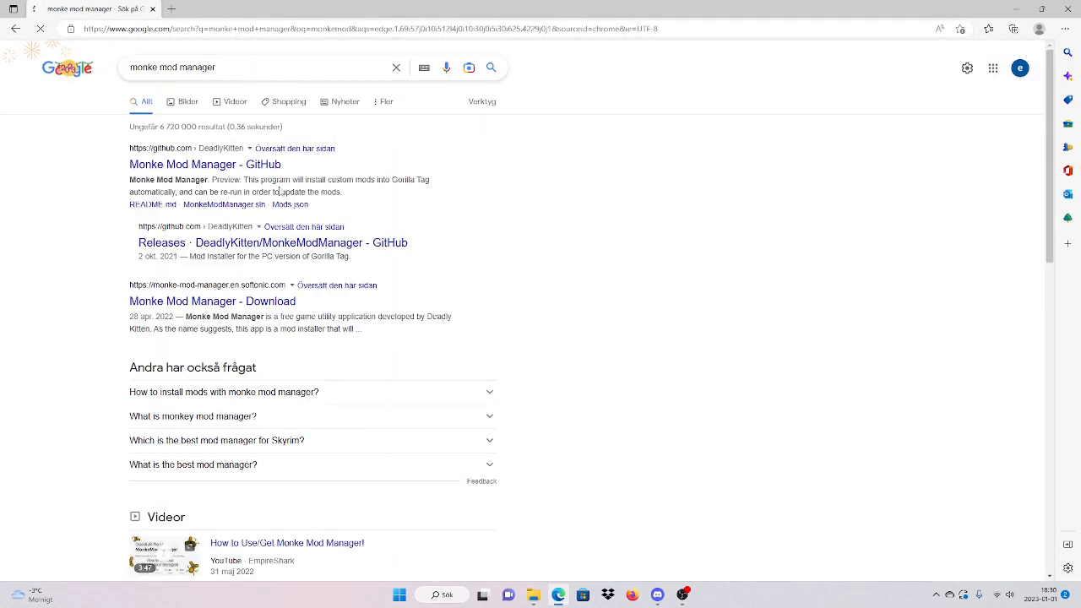
pyautogui.click(204, 164)
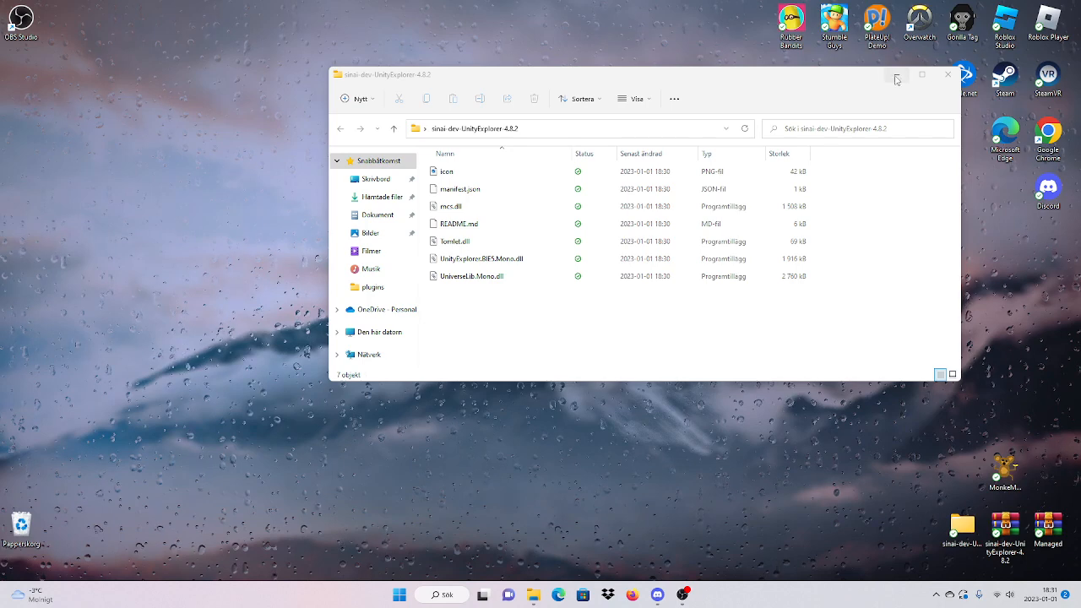
# Delete the UnityExplorer 4.8.2 zip from the desktop and dismiss the OneDrive notice
pyautogui.click(948, 74)
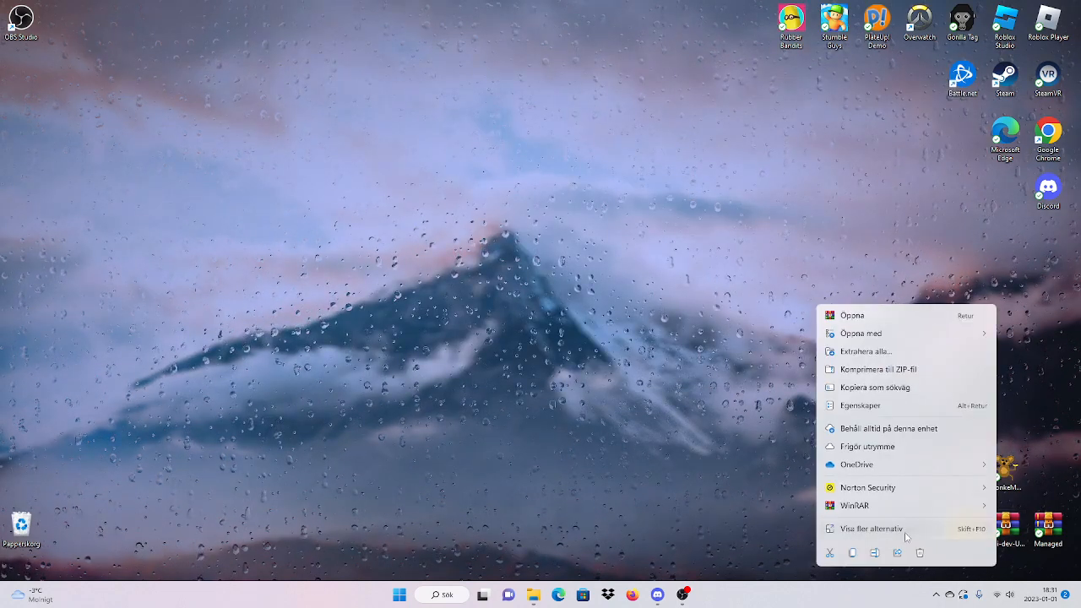
pyautogui.click(920, 552)
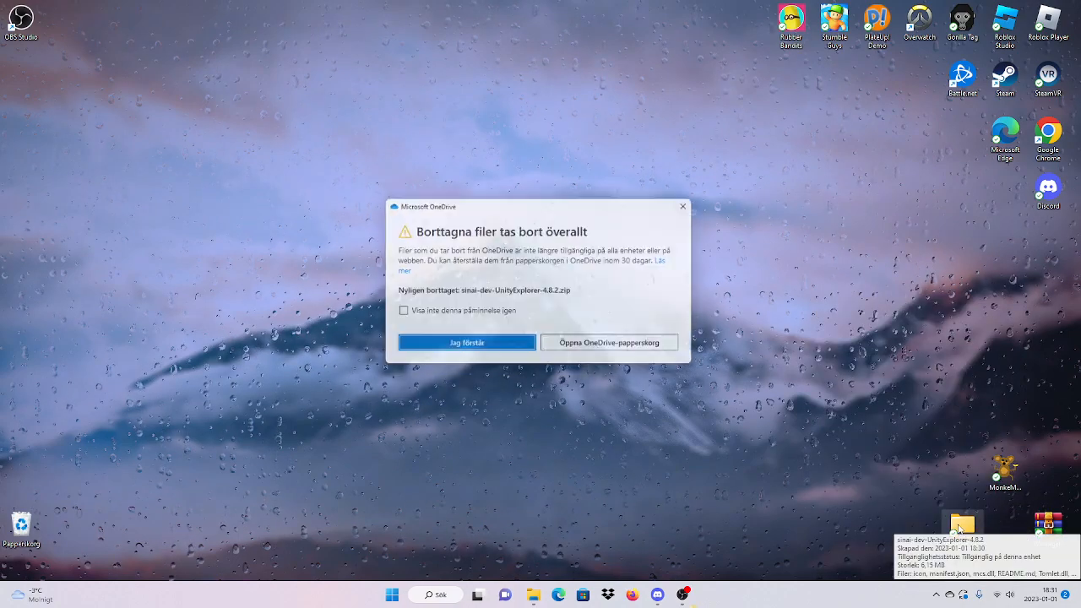
pyautogui.click(466, 343)
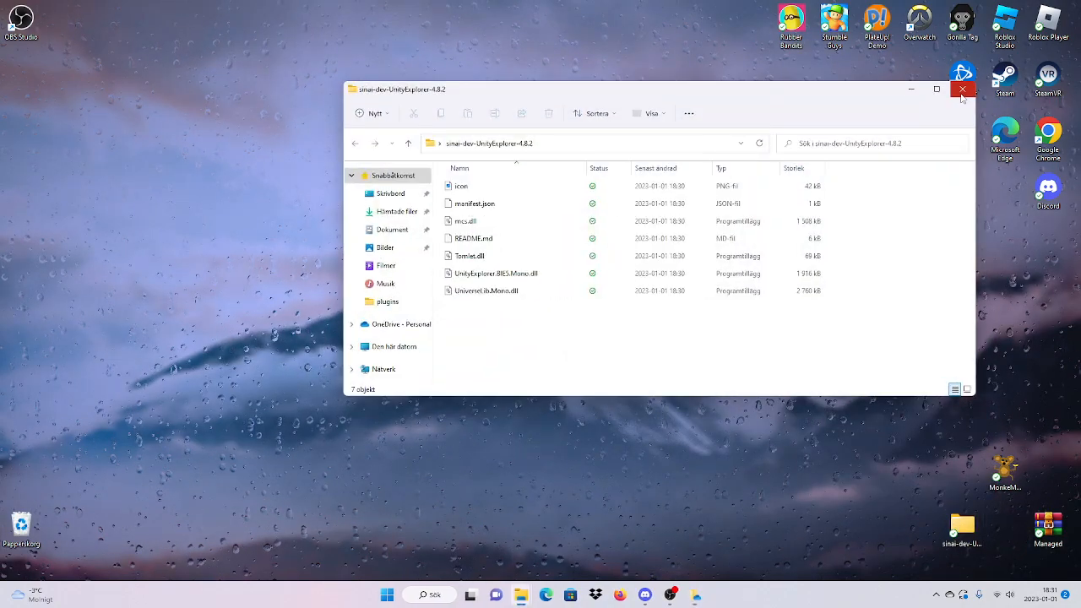
# Reopen the extracted UnityExplorer folder to check its contents, then close it
pyautogui.click(963, 89)
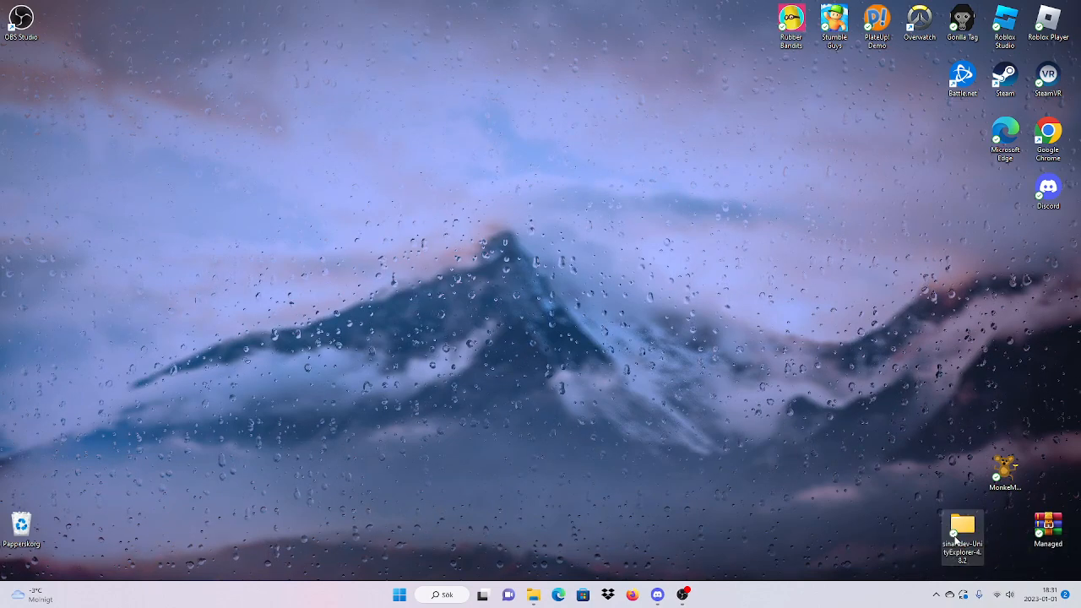
pyautogui.doubleClick(963, 524)
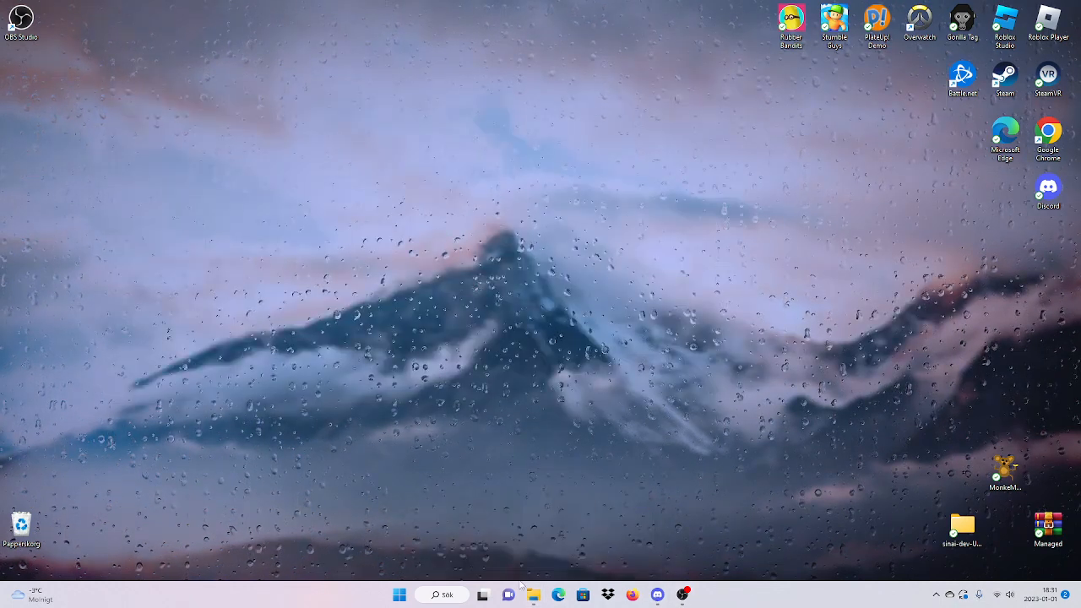
pyautogui.doubleClick(963, 523)
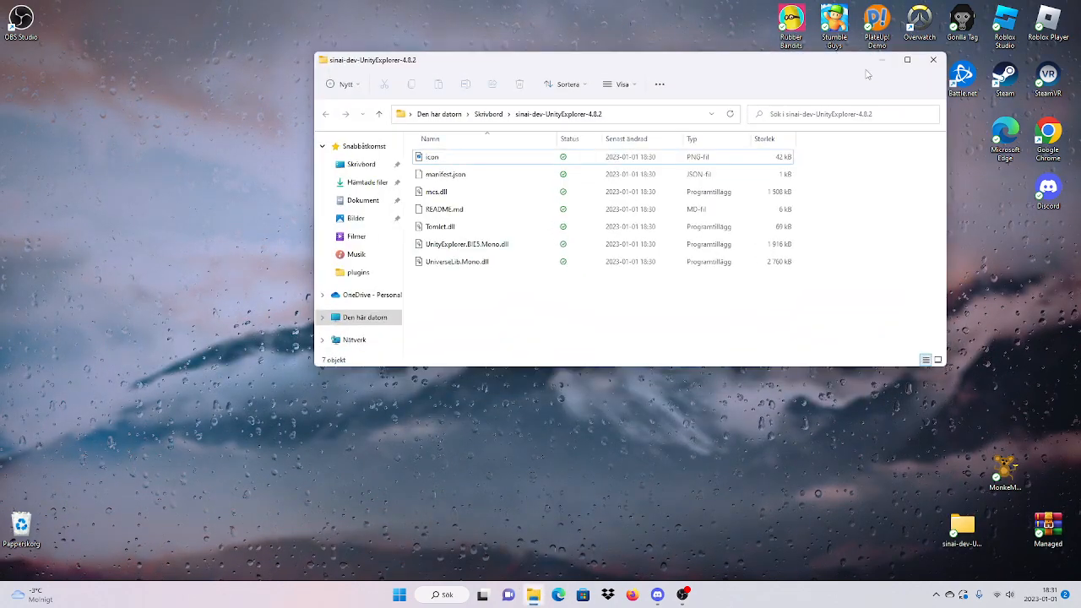
pyautogui.click(933, 59)
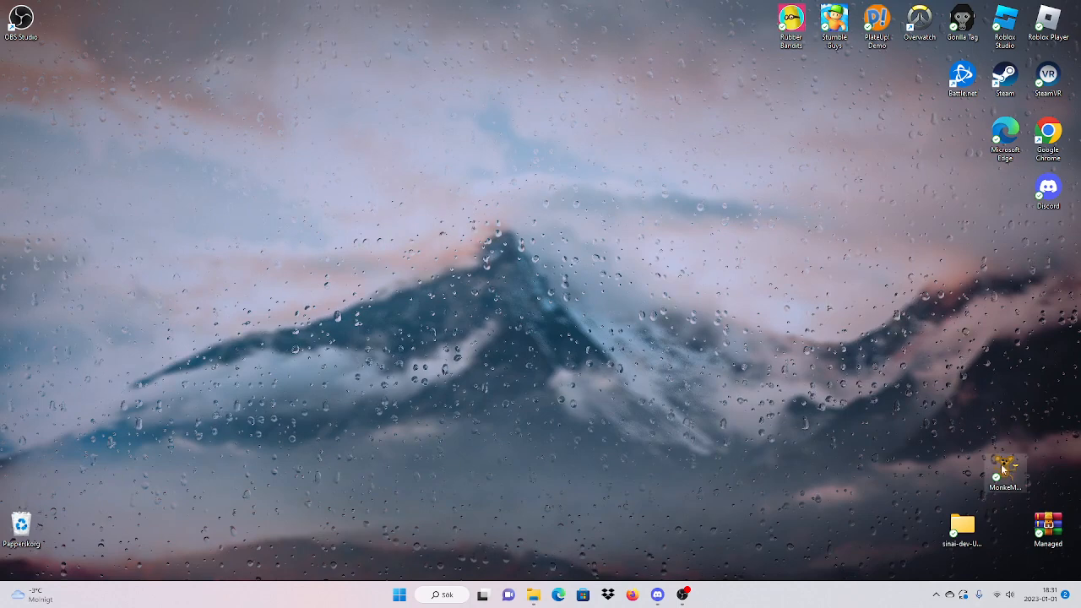
# Launch Monke Mod Manager and use Utilities' BepInEx Folder button to reach plugins and config
pyautogui.doubleClick(1005, 469)
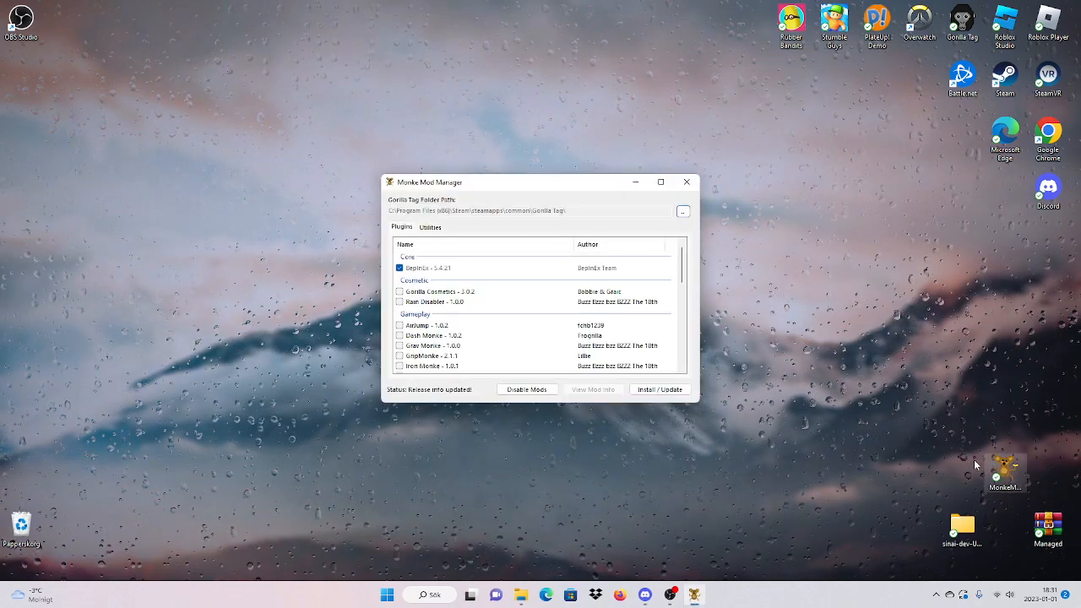
pyautogui.click(430, 226)
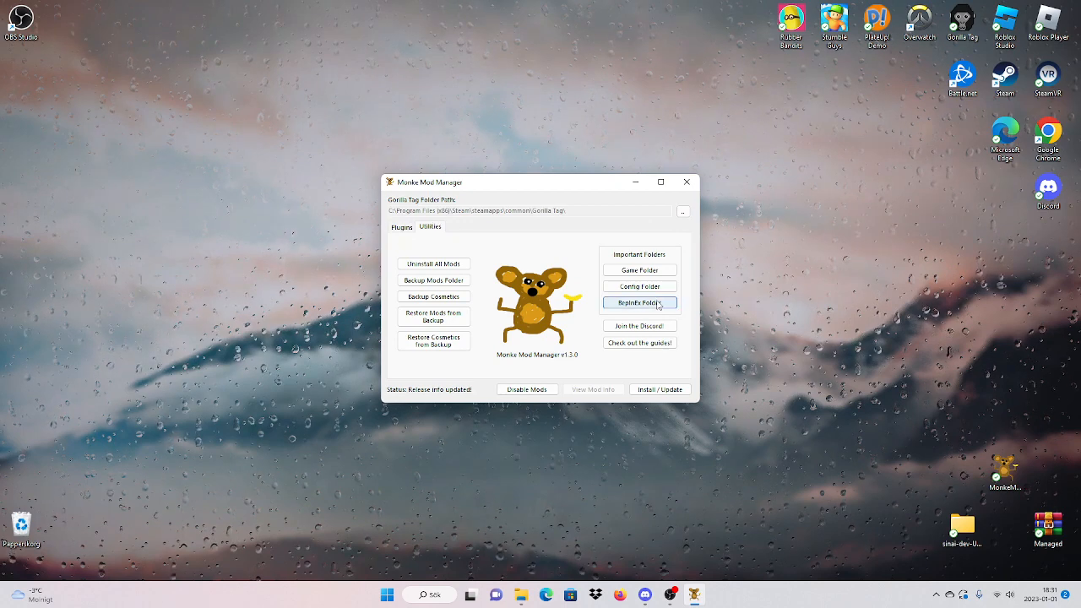
pyautogui.click(639, 302)
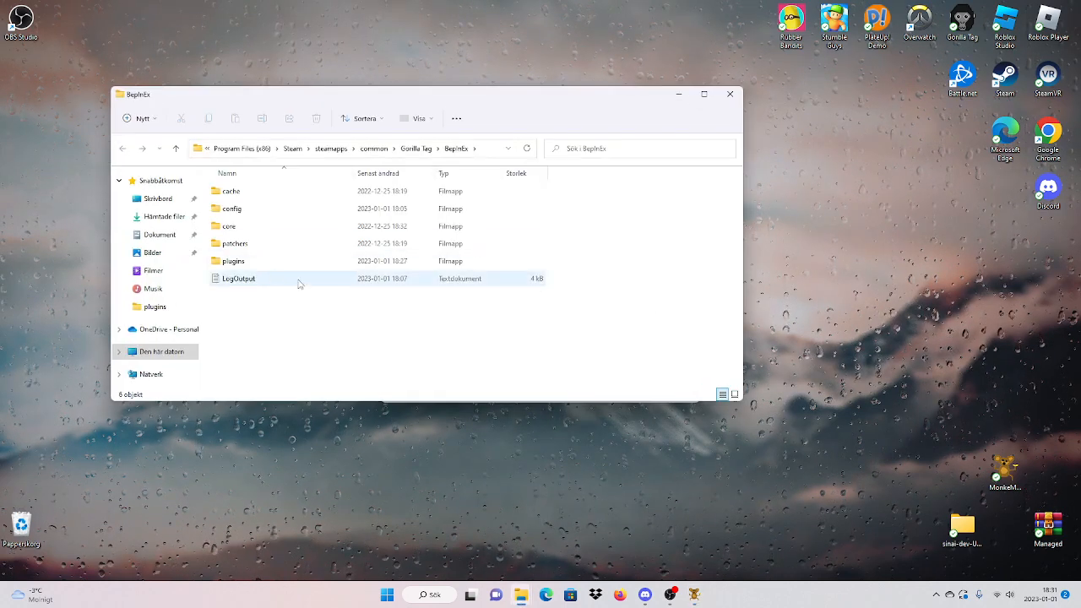
# Delete the old sinai-dev-UnityExplorer folder from Gorilla Tag's BepInEx plugins folder
pyautogui.doubleClick(233, 260)
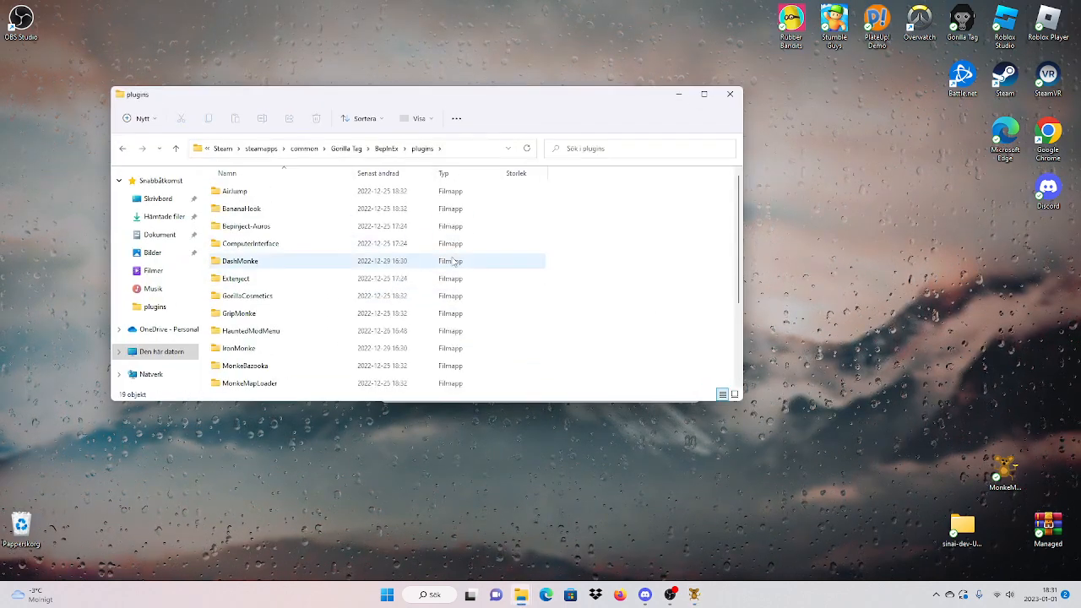
pyautogui.scroll(-3)
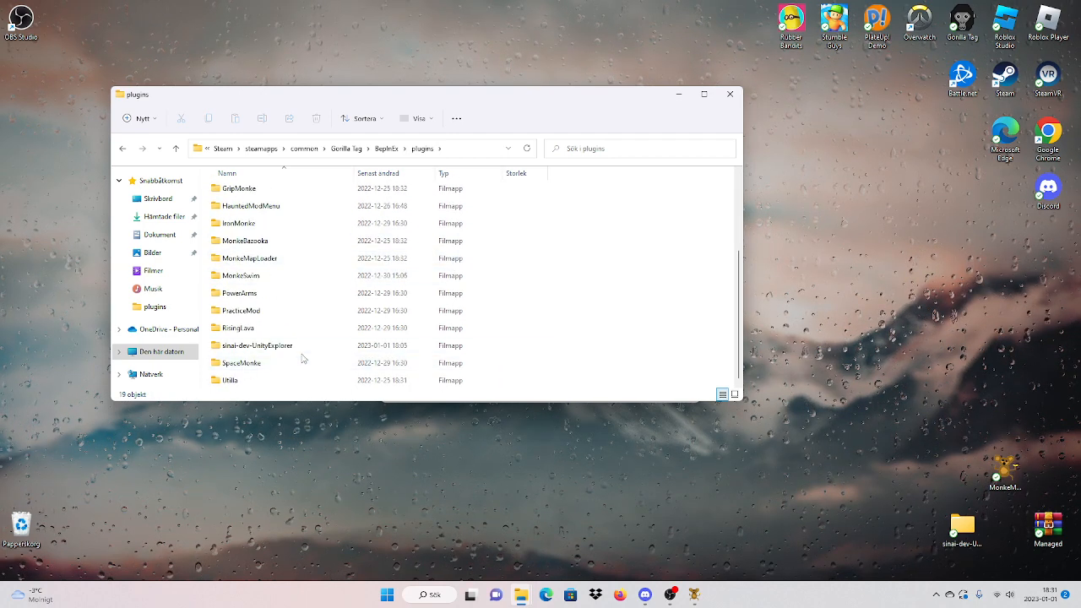
pyautogui.rightClick(276, 352)
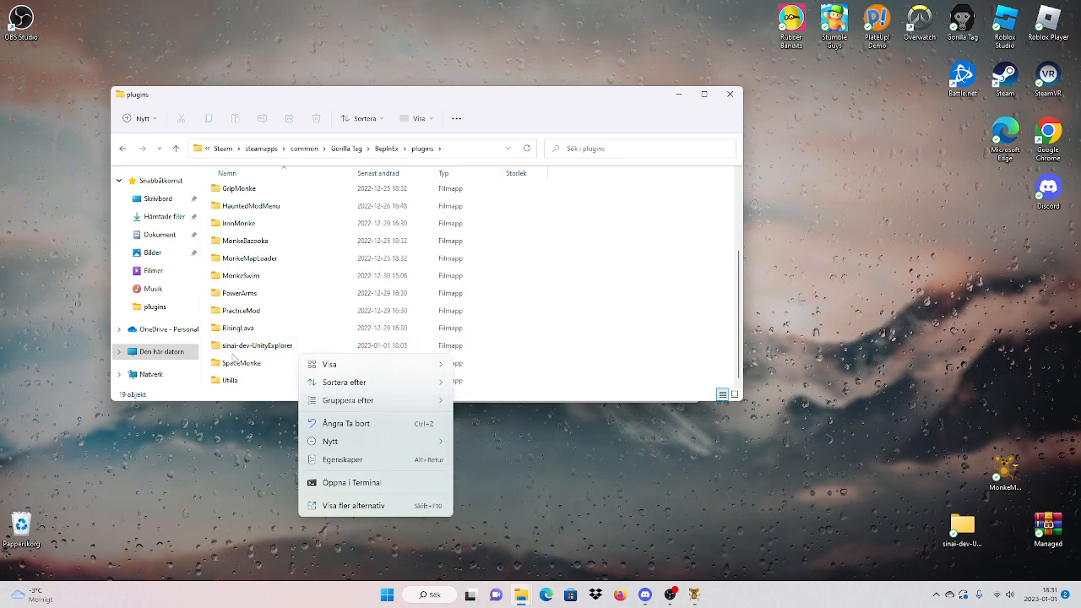
pyautogui.doubleClick(255, 344)
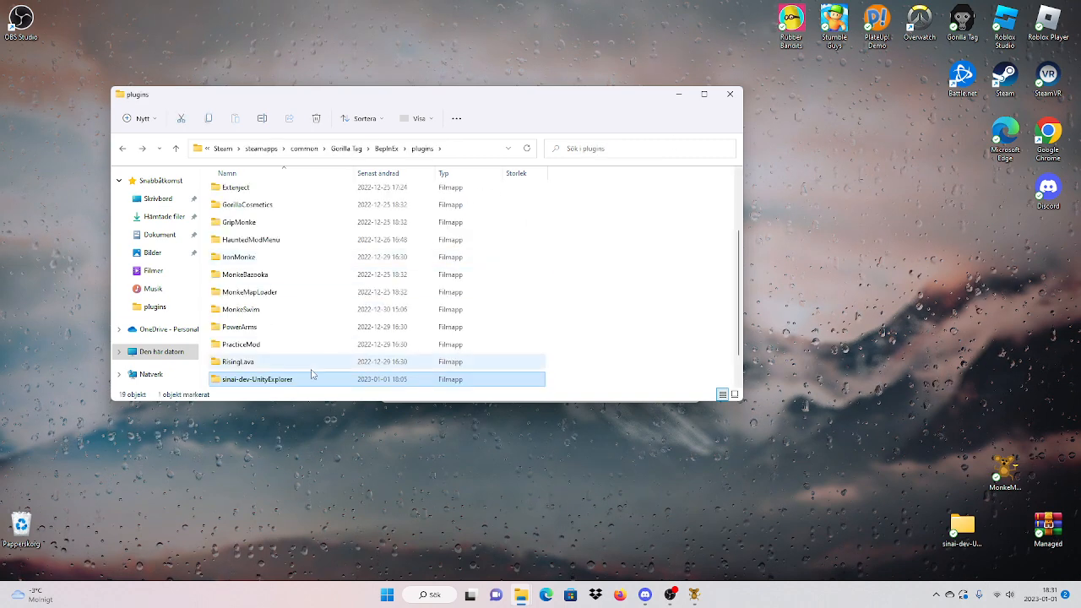
pyautogui.rightClick(258, 378)
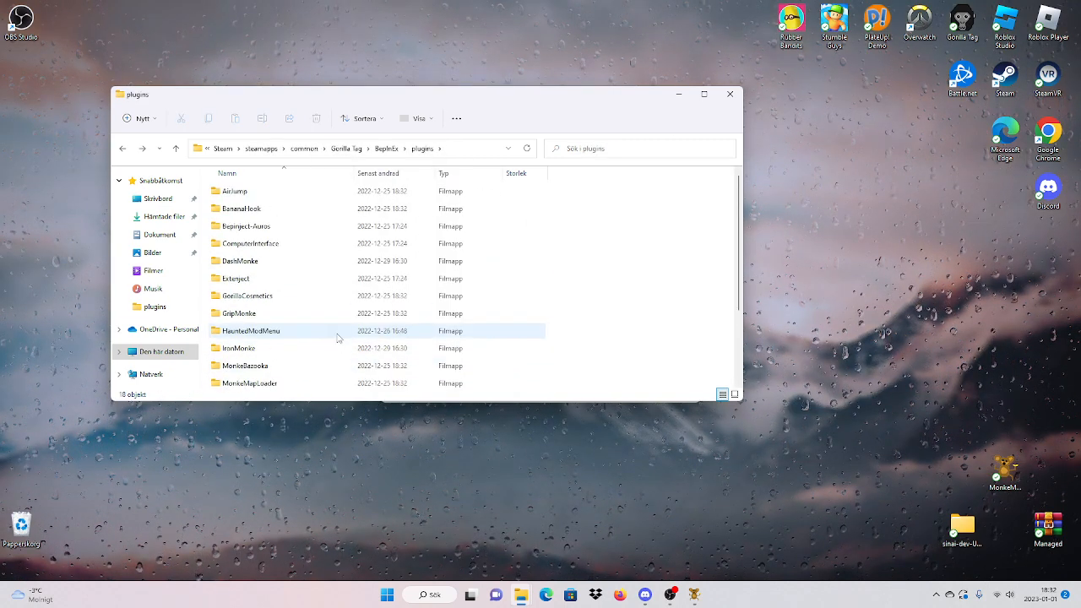
pyautogui.scroll(-3)
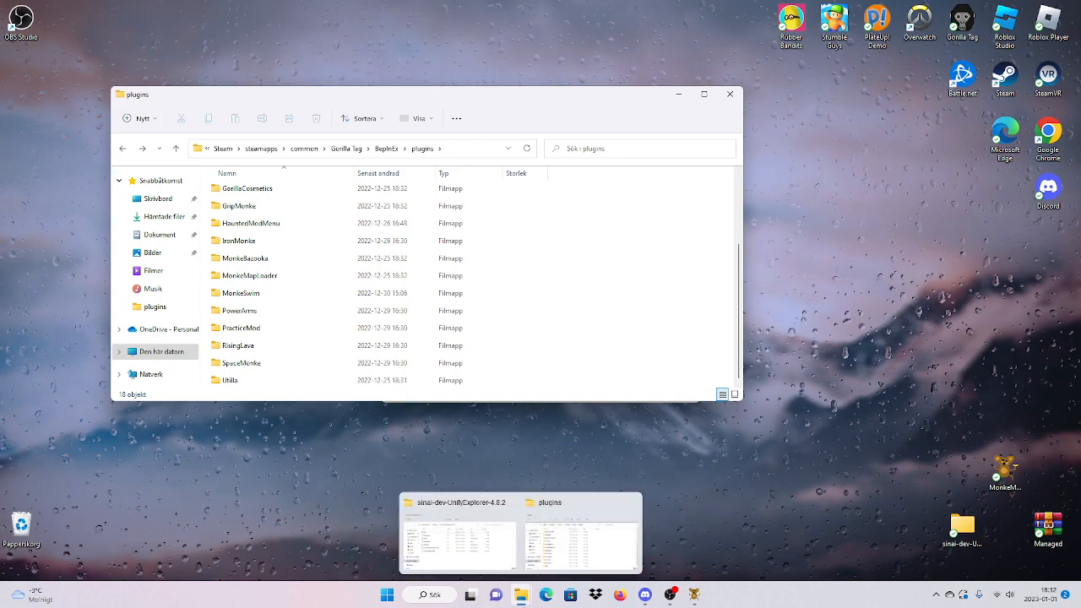
# Move UnityExplorer.BIE5.Mono.dll and UniverseLib.Mono.dll into BepInEx\plugins
pyautogui.click(457, 545)
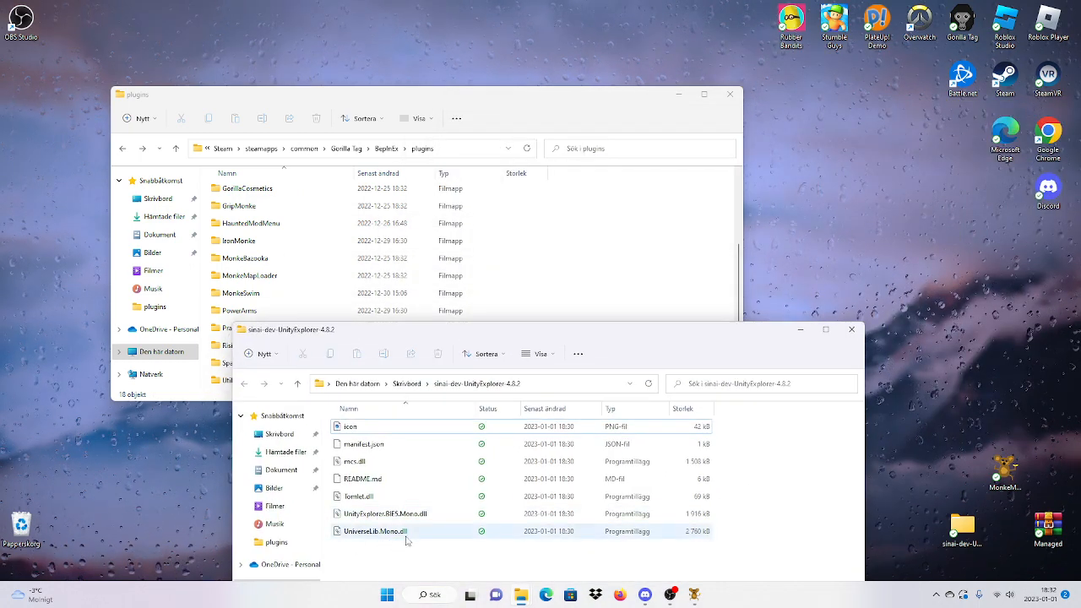
pyautogui.click(385, 514)
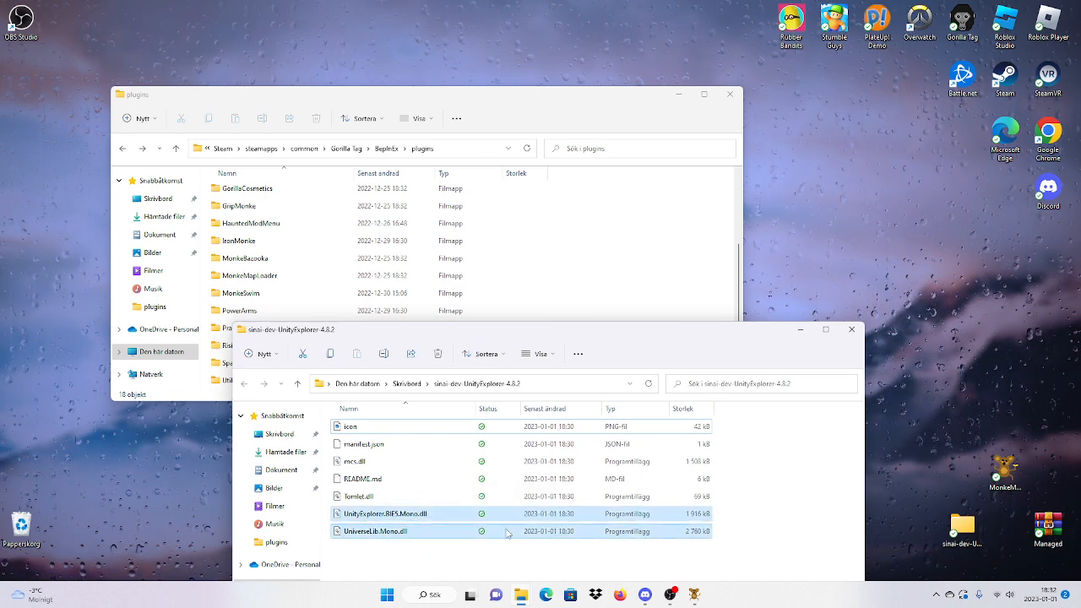
pyautogui.moveTo(404, 516)
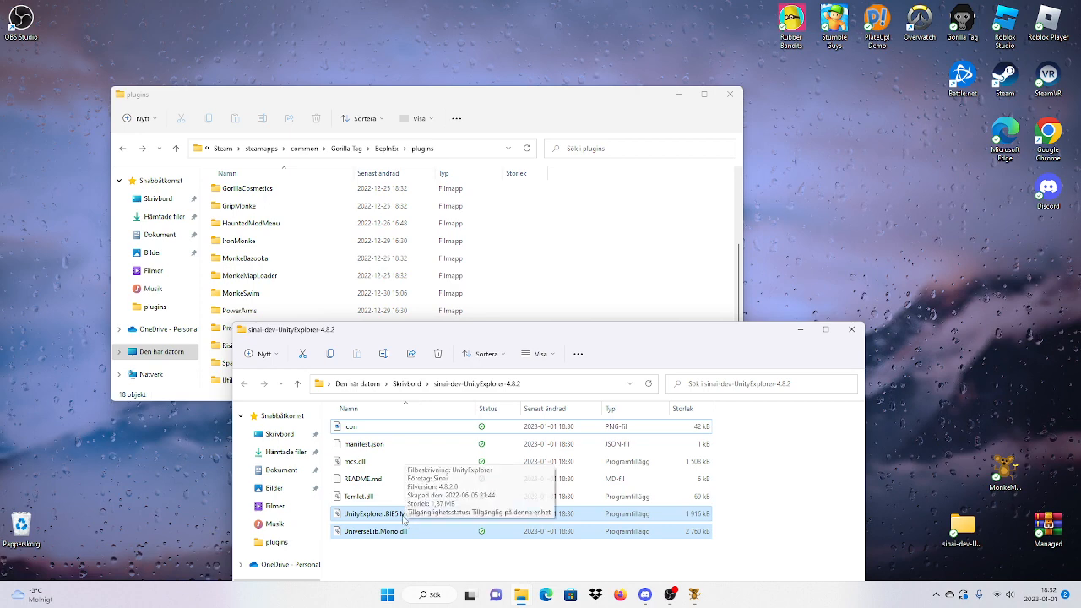
pyautogui.rightClick(373, 514)
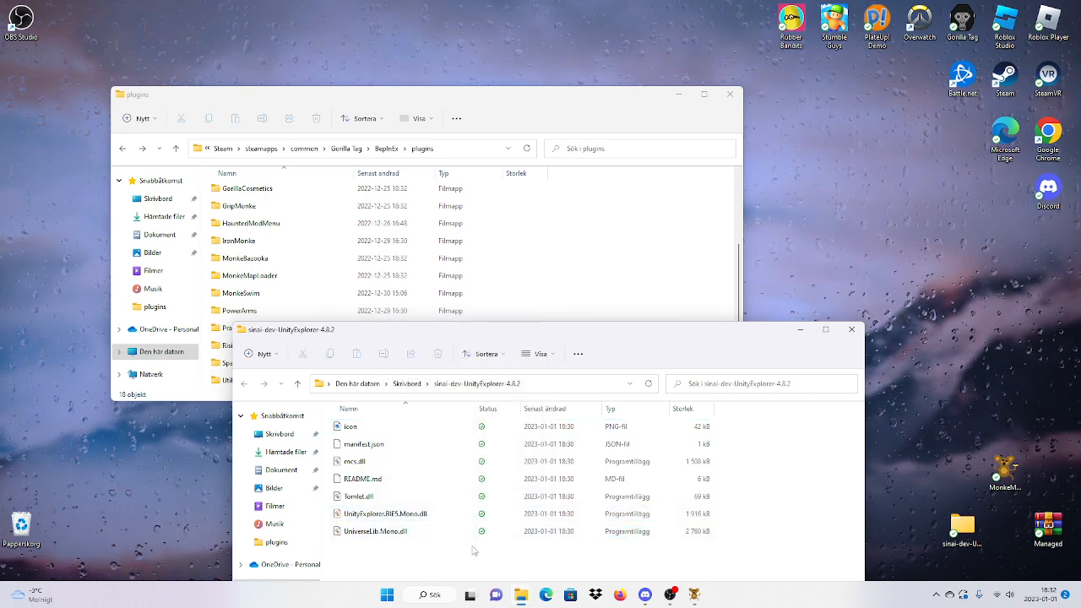
pyautogui.click(384, 514)
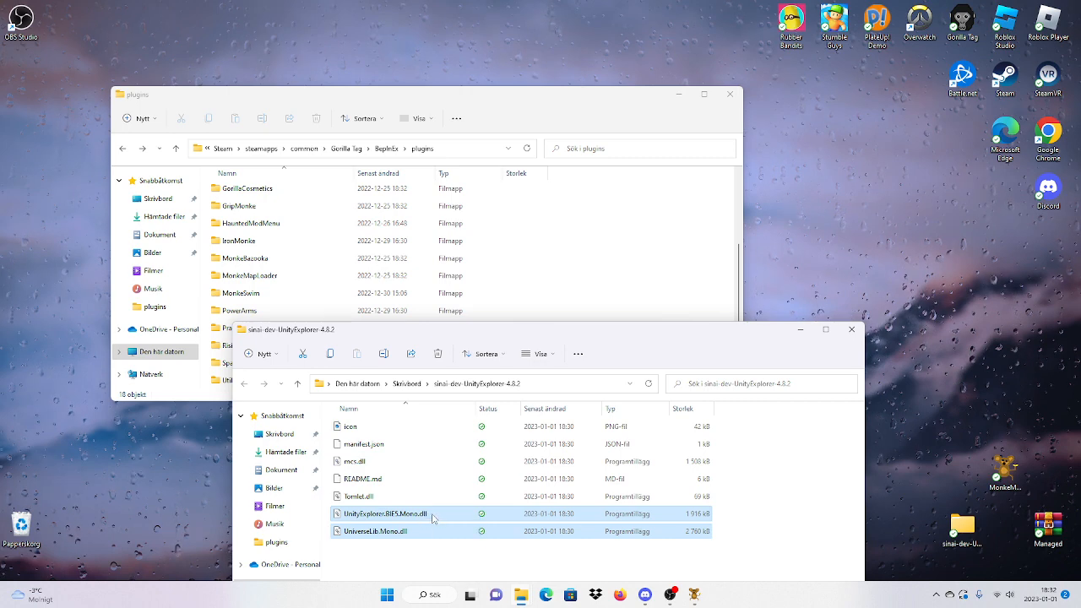
pyautogui.moveTo(601, 340)
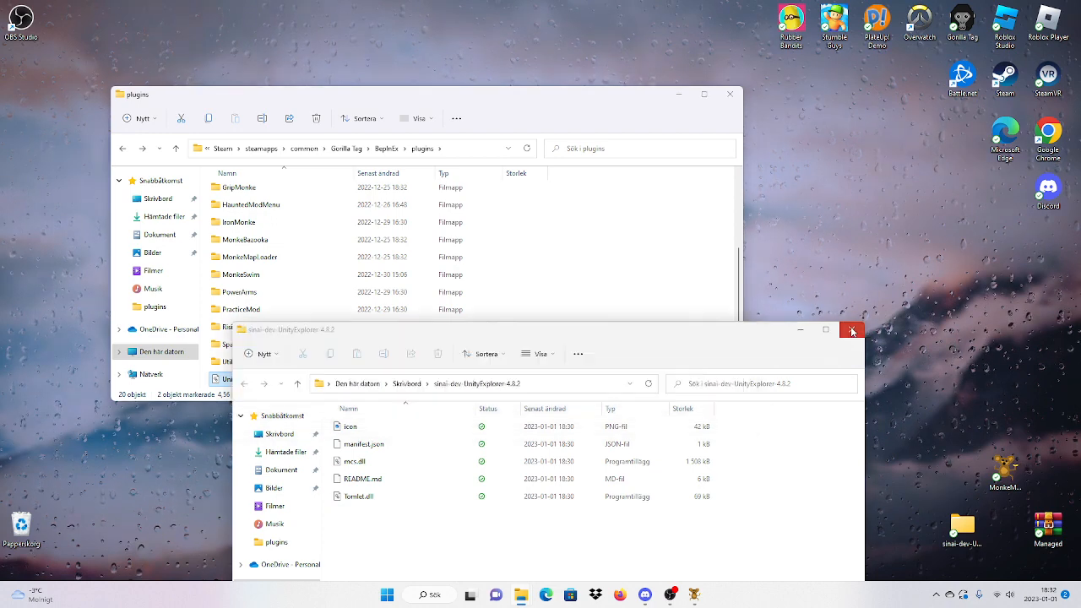
# Close the extracted UnityExplorer window and delete its folder from the desktop
pyautogui.click(852, 329)
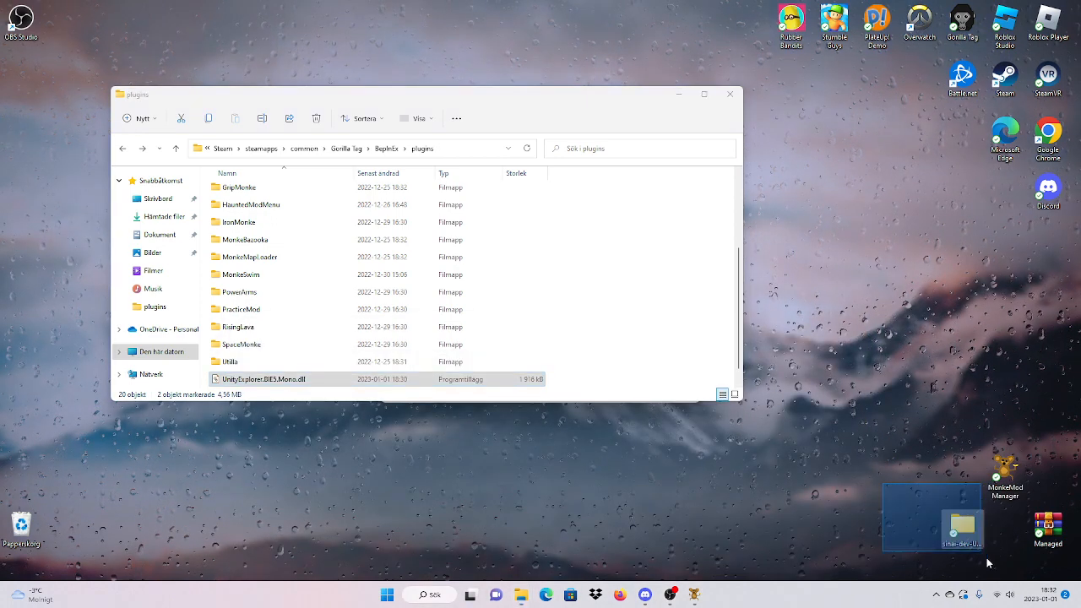
pyautogui.rightClick(960, 517)
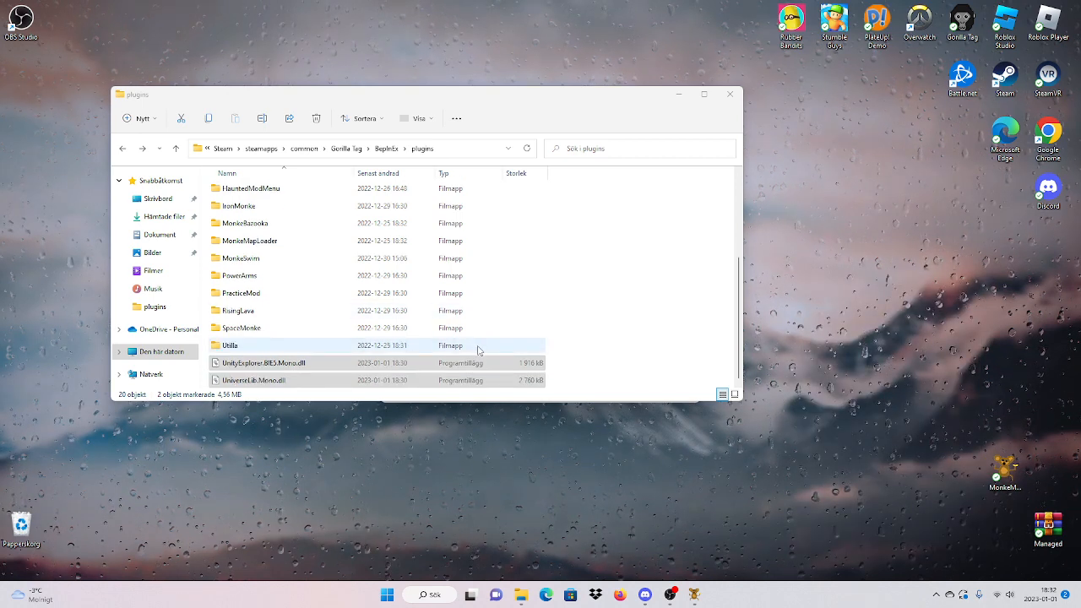
# Deselect the newly added DLL files in the plugins folder
pyautogui.click(655, 176)
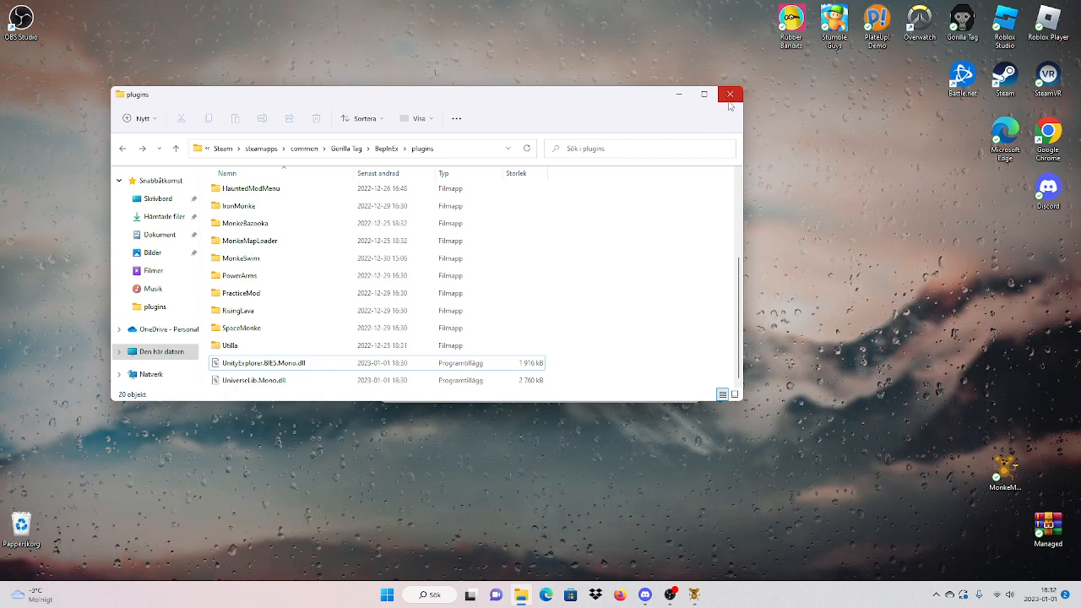
pyautogui.moveTo(729, 94)
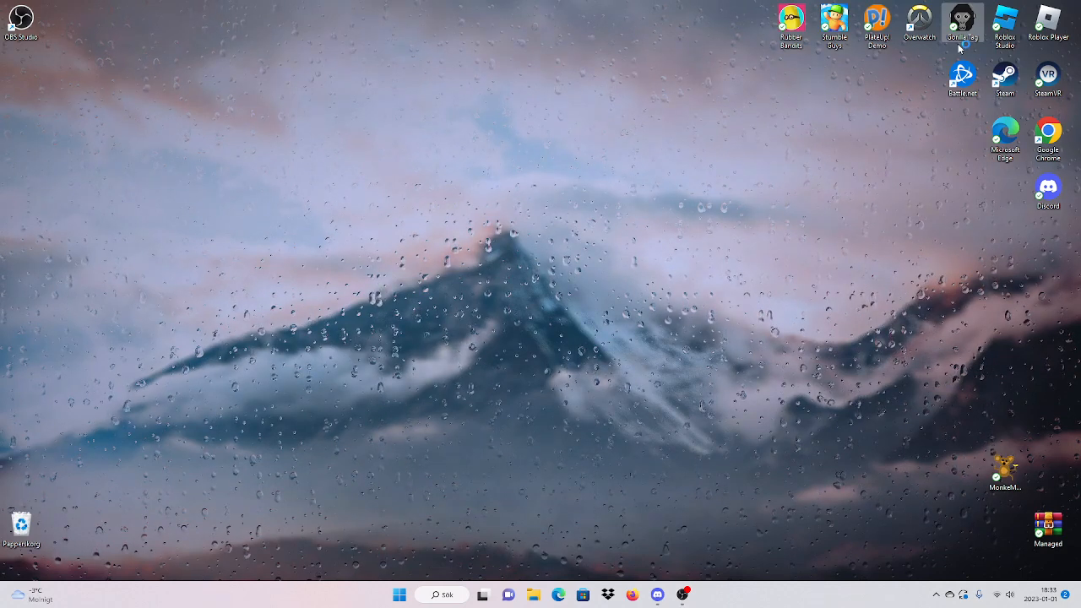
# Start Gorilla Tag from the desktop and dismiss the OneDrive notice with 'Jag förstår'
pyautogui.click(963, 22)
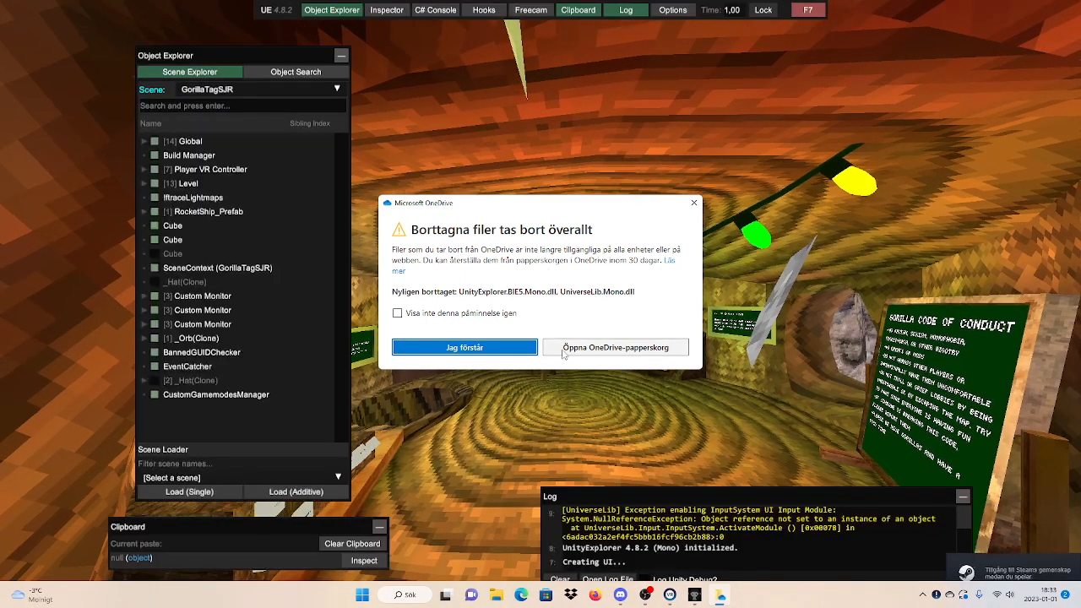
pyautogui.click(464, 347)
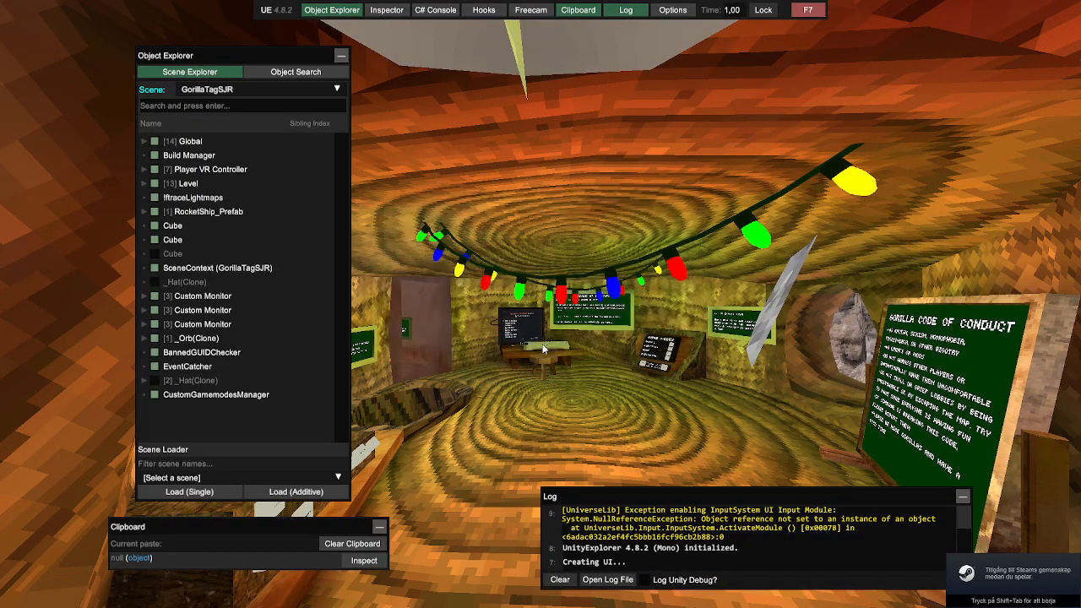
pyautogui.moveTo(951, 307)
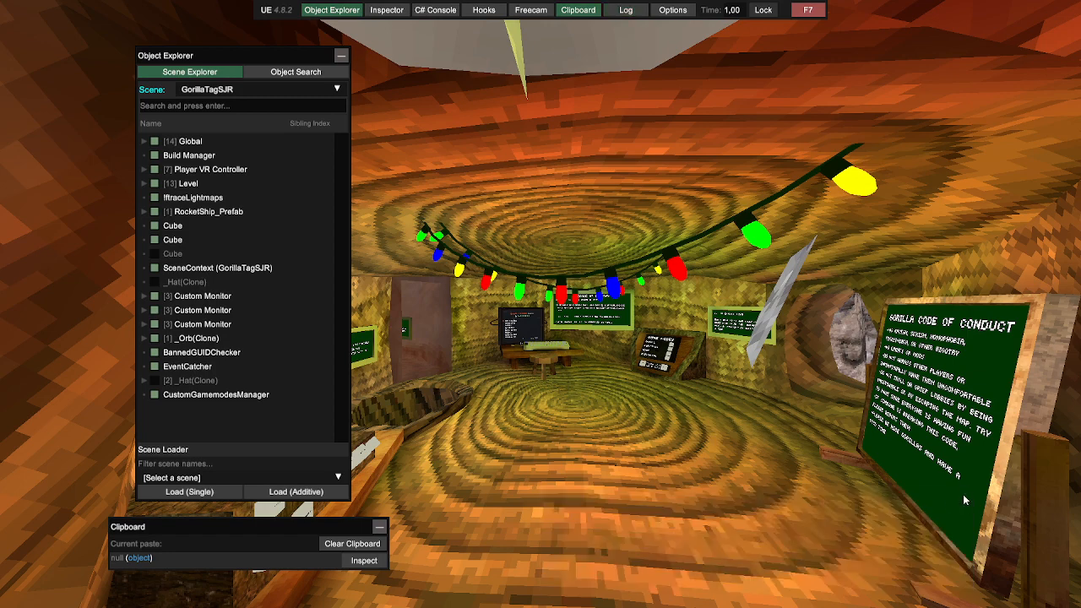
# Expand the Level object in UnityExplorer's Object Explorer
pyautogui.click(625, 9)
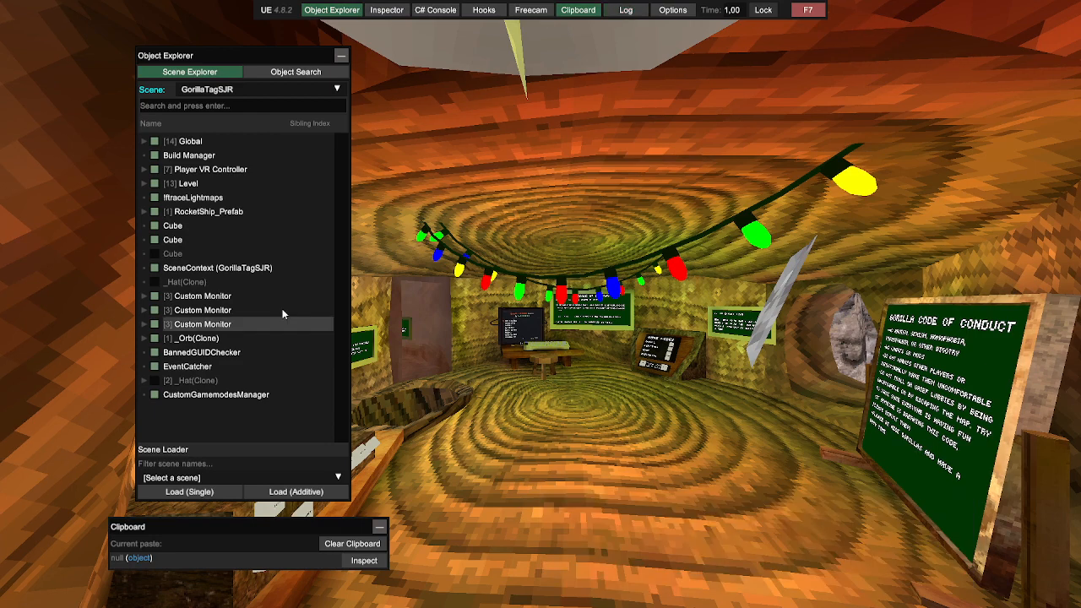
pyautogui.moveTo(227, 197)
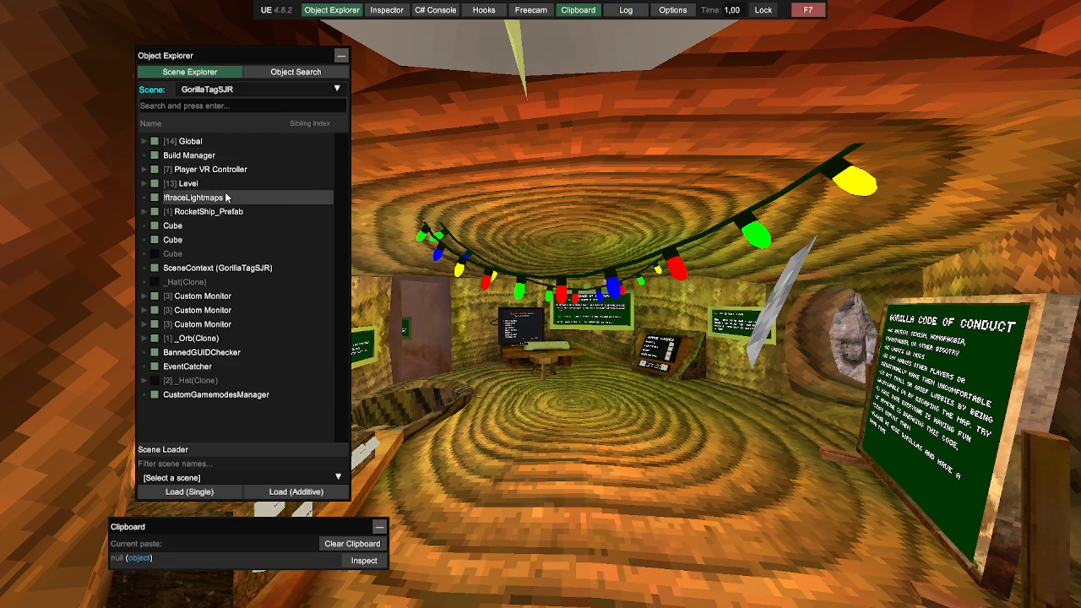
pyautogui.moveTo(861, 354)
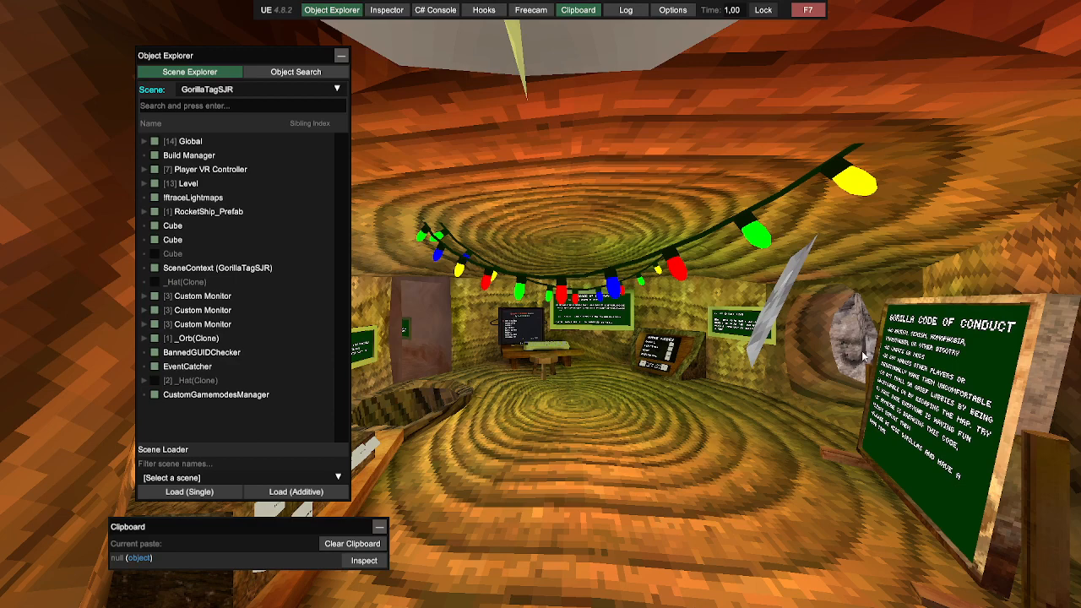
pyautogui.moveTo(113, 272)
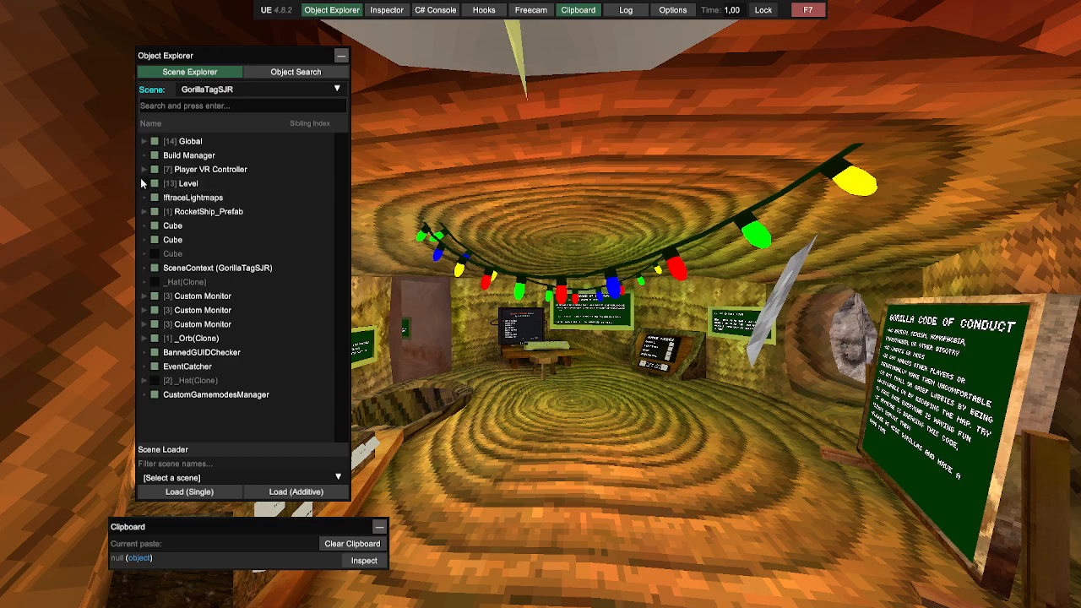
pyautogui.click(145, 183)
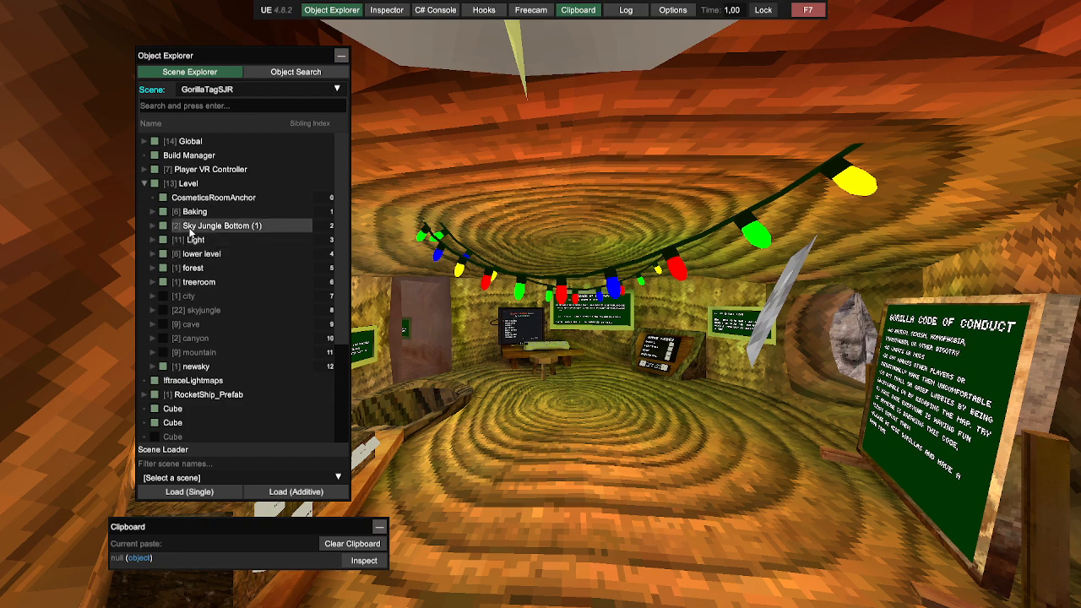
pyautogui.moveTo(170, 279)
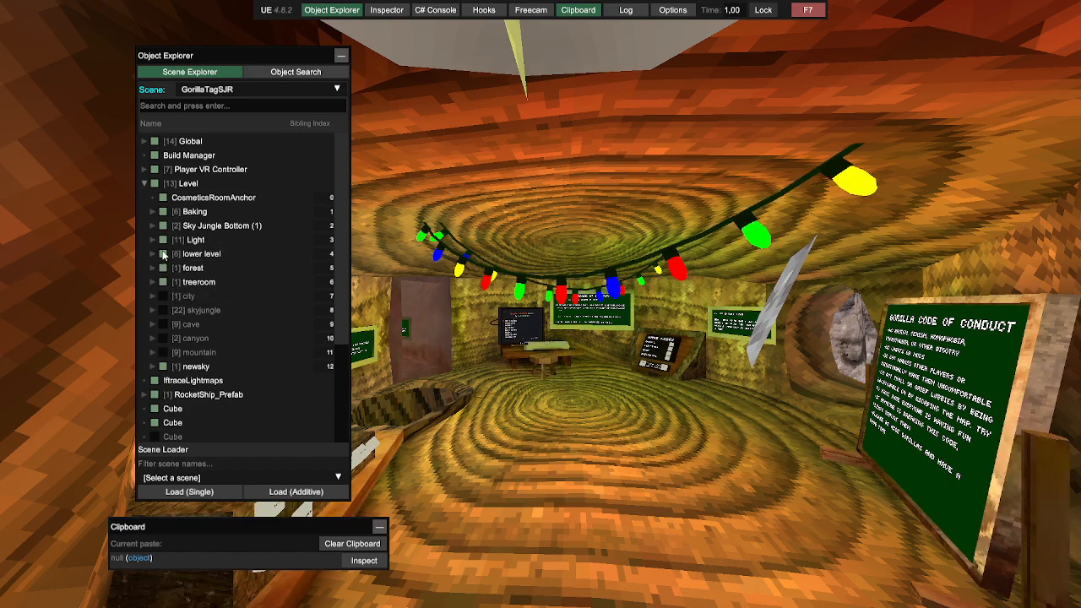
pyautogui.moveTo(167, 276)
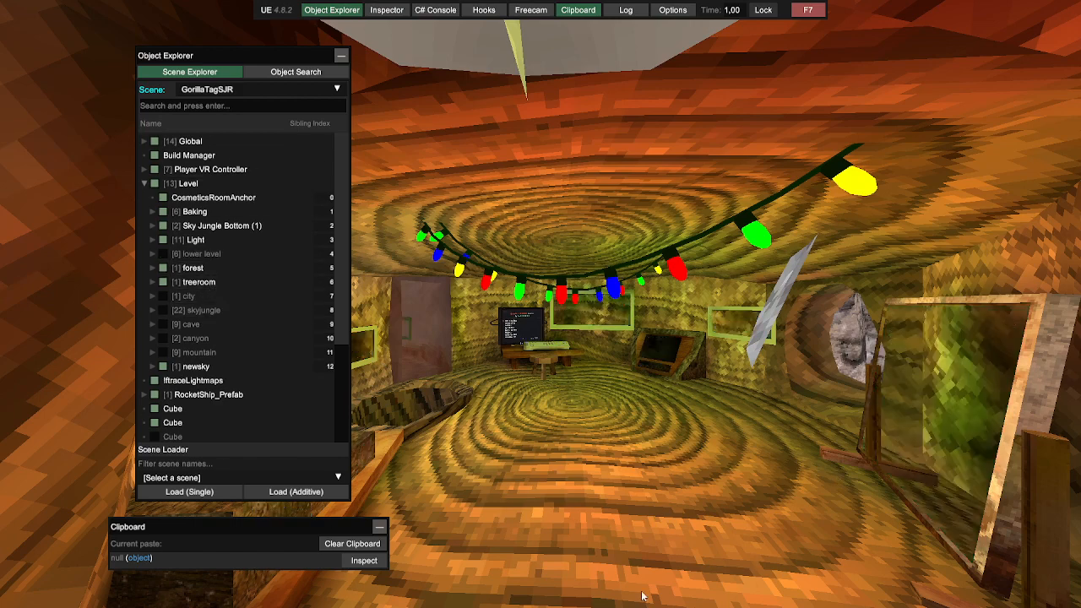
pyautogui.moveTo(165, 262)
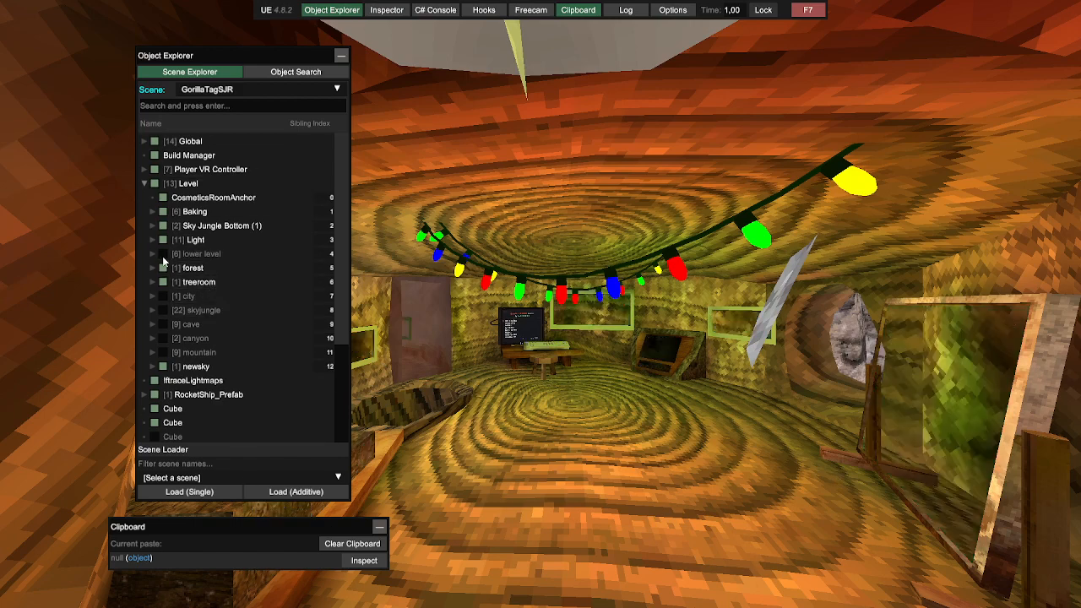
pyautogui.moveTo(160, 241)
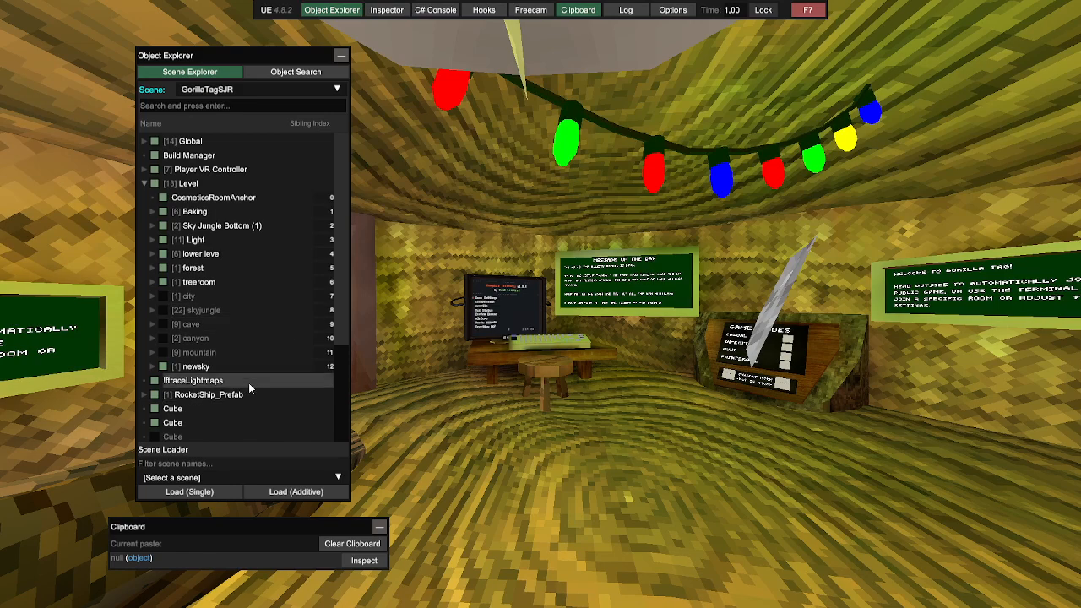
pyautogui.moveTo(262, 366)
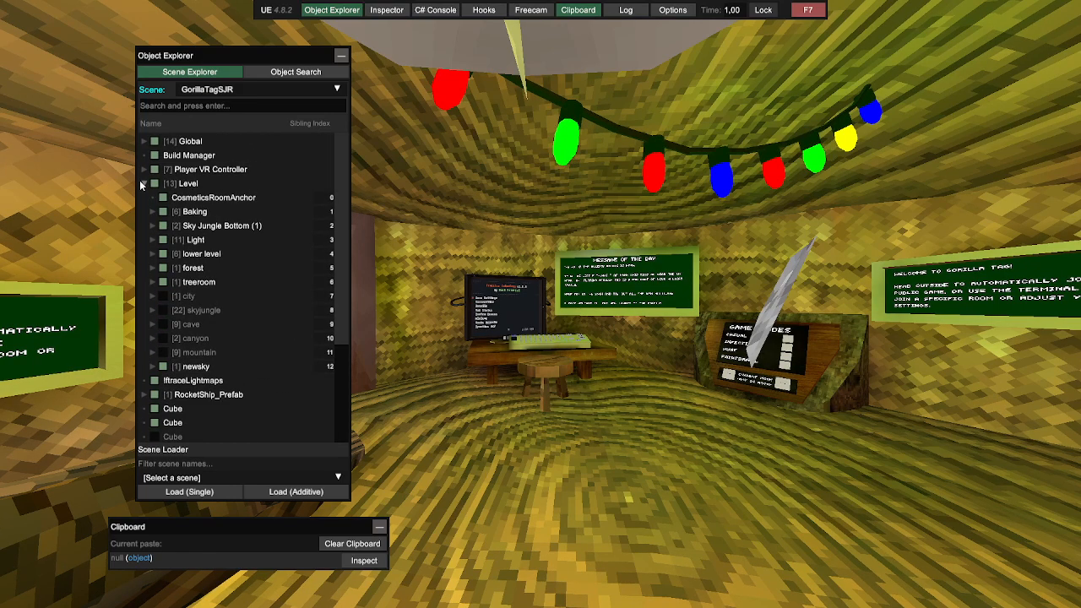
# Collapse Level, expand and collapse Global, then toggle UnityExplorer back with F7
pyautogui.click(144, 183)
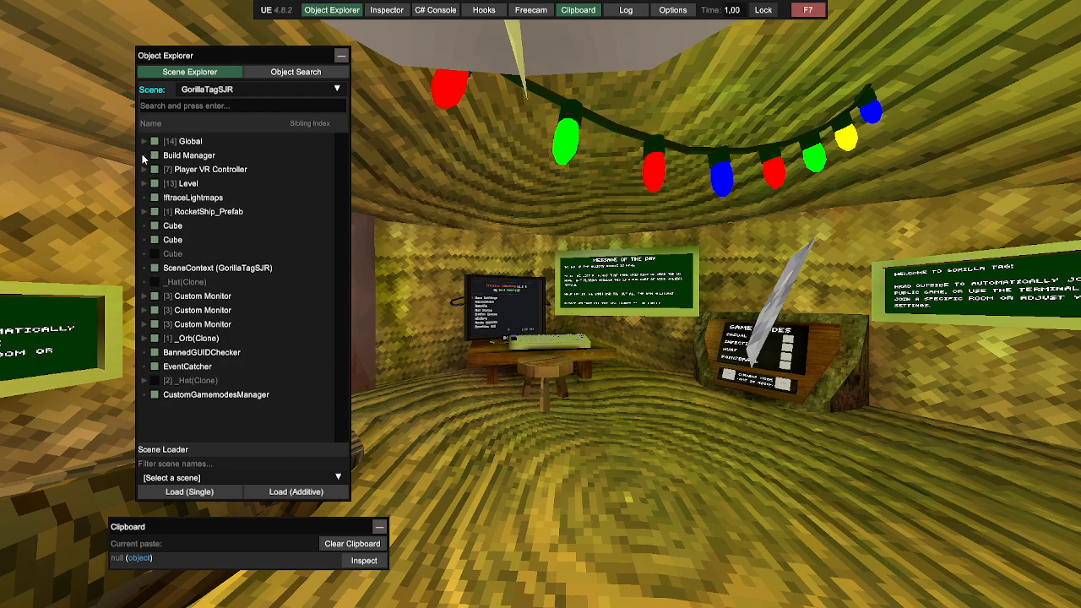
pyautogui.click(144, 141)
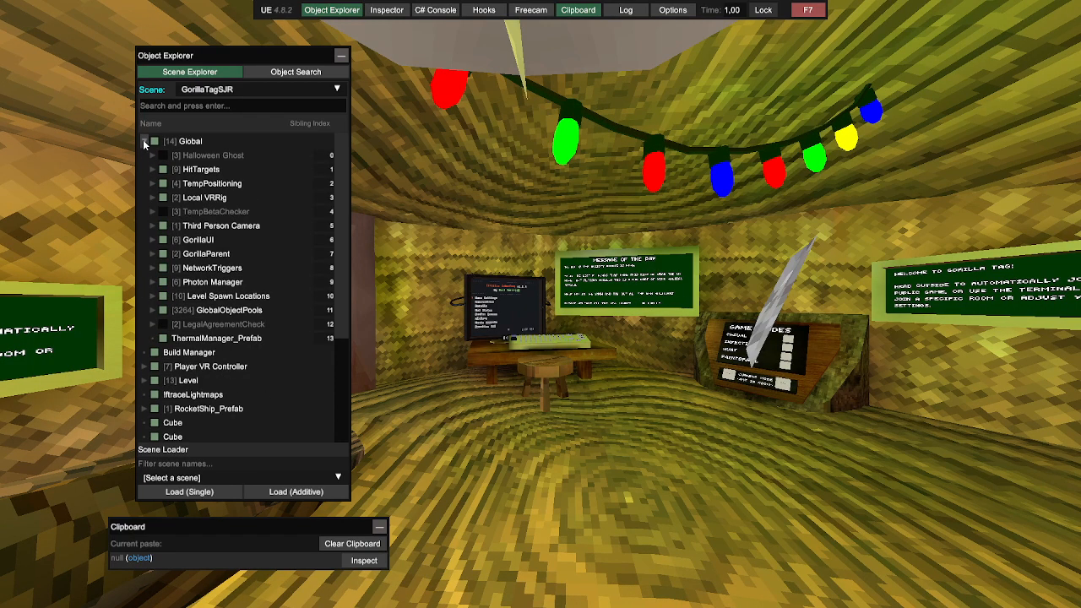
pyautogui.click(144, 141)
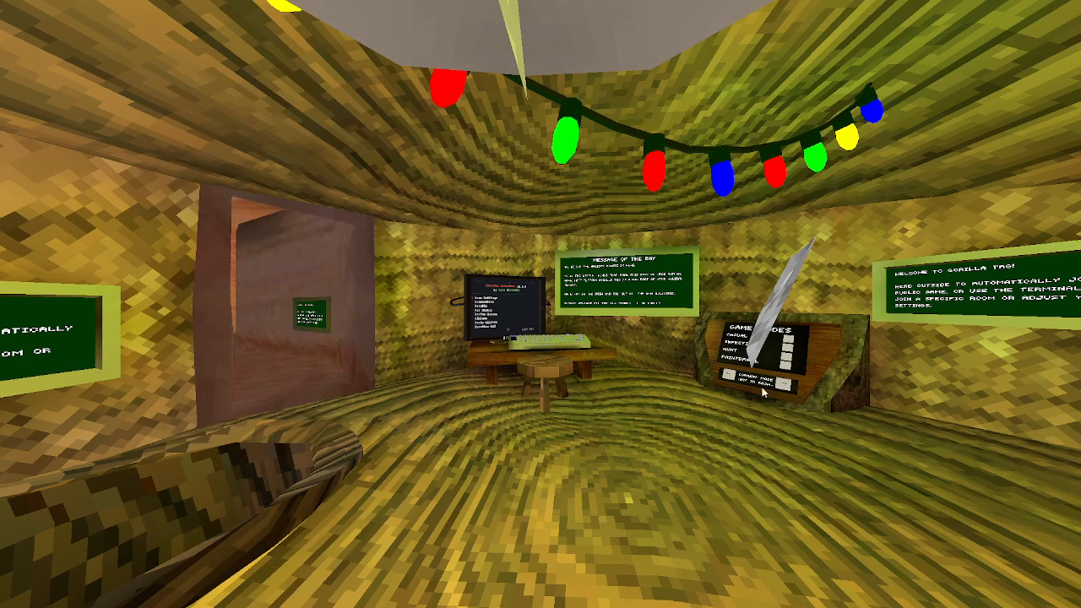
pyautogui.moveTo(464, 319)
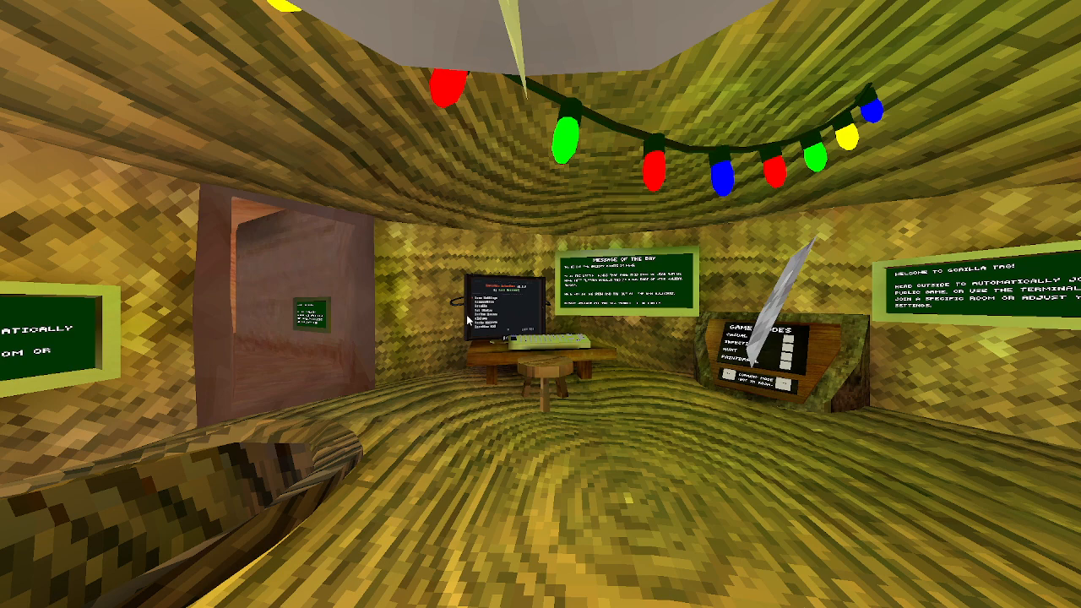
pyautogui.moveTo(410, 415)
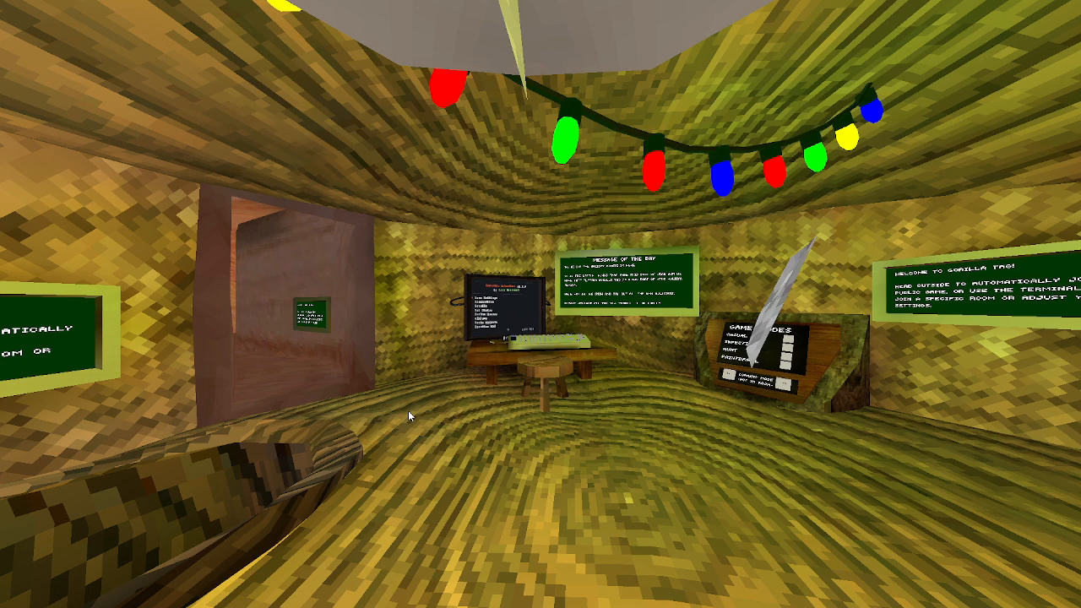
pyautogui.press('f7')
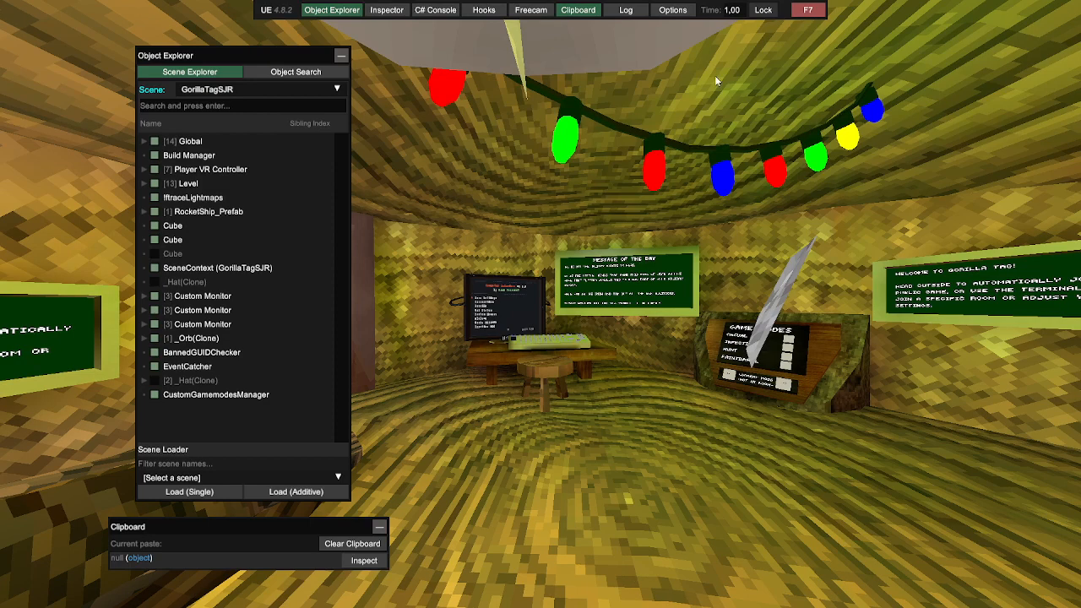
# Quit Gorilla Tag, then dismiss the SteamVR error and close SteamVR Status
pyautogui.click(375, 595)
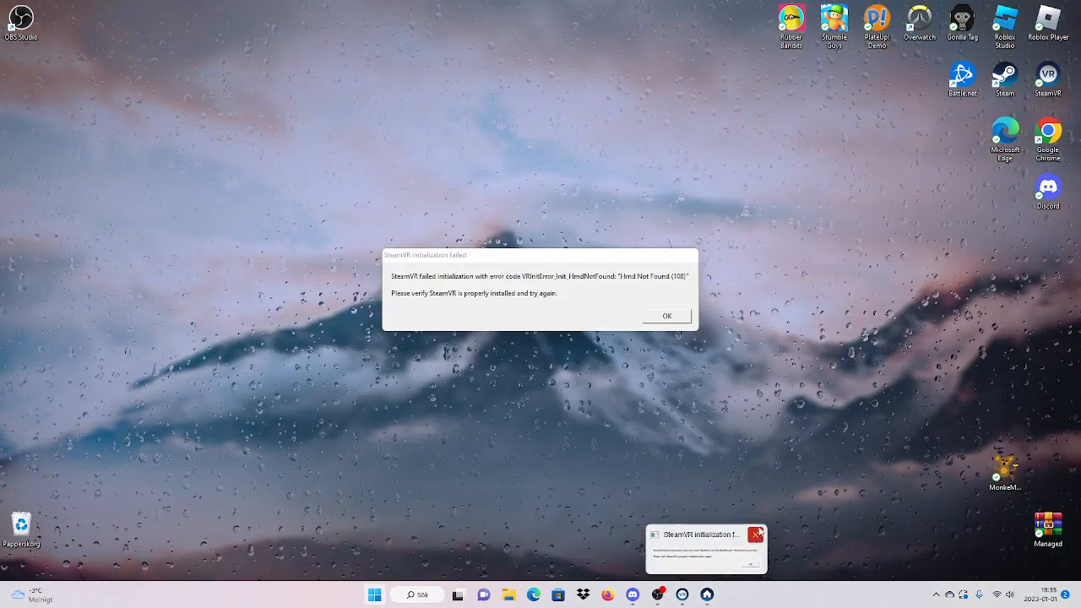
pyautogui.click(387, 594)
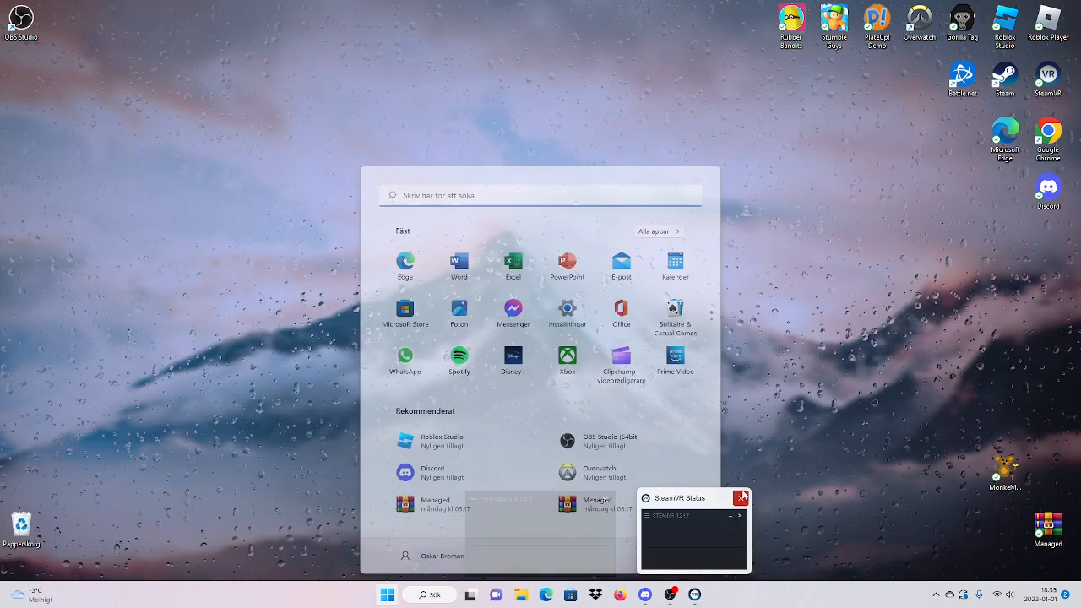
pyautogui.click(741, 497)
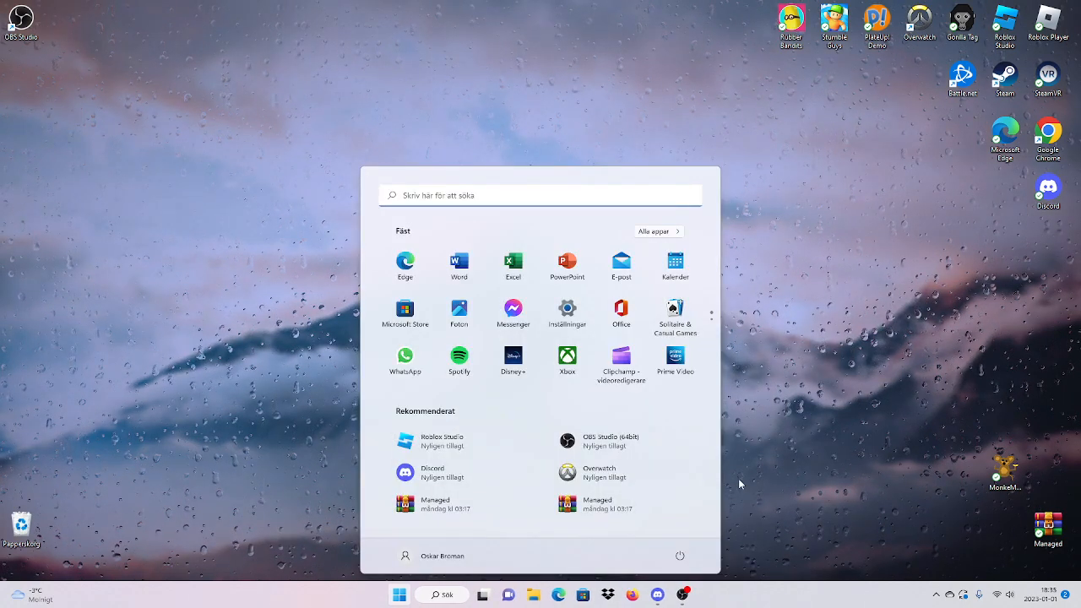